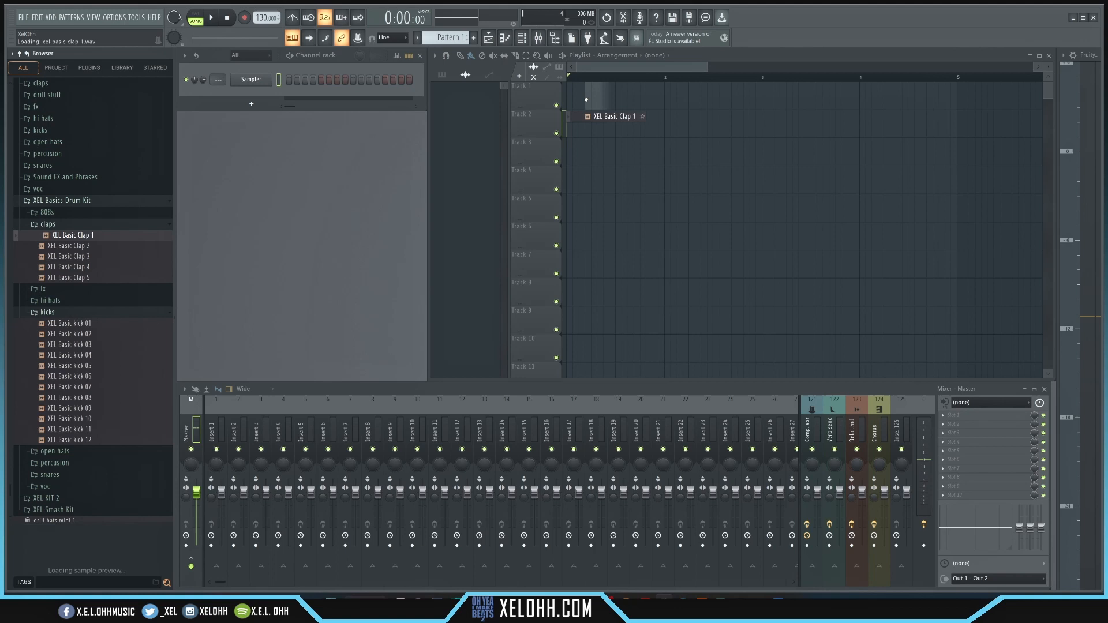
Step: Preview the XEL Basic kick 01 sample and drop it at the start of Track 2
{"action": "left_click", "coordinate": [68, 323]}
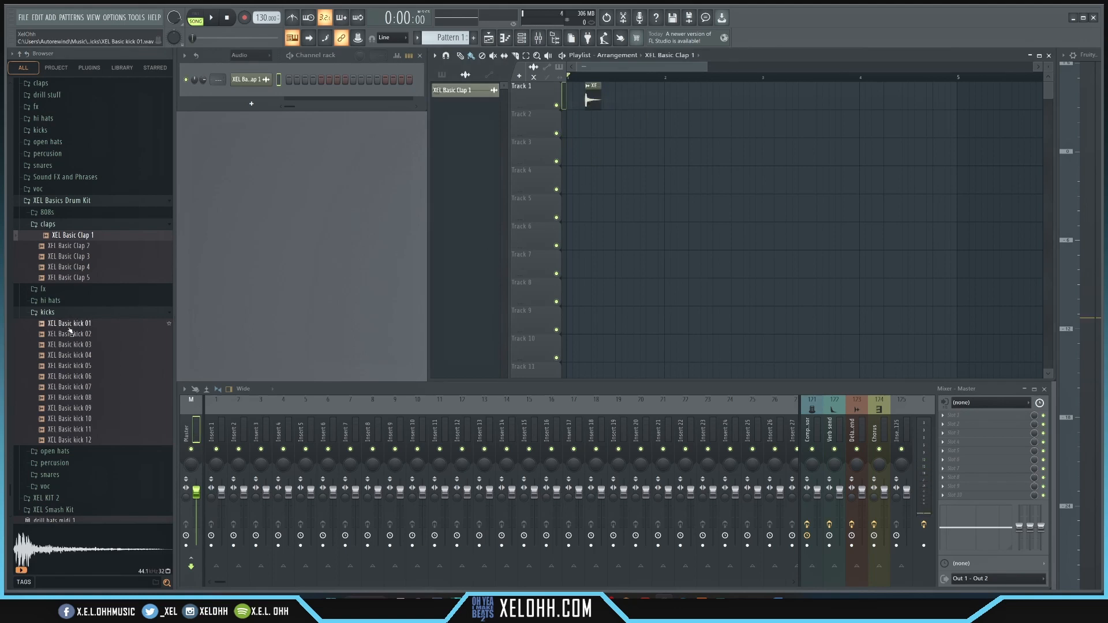
{"action": "left_click_drag", "start_coordinate": [69, 323], "coordinate": [579, 142]}
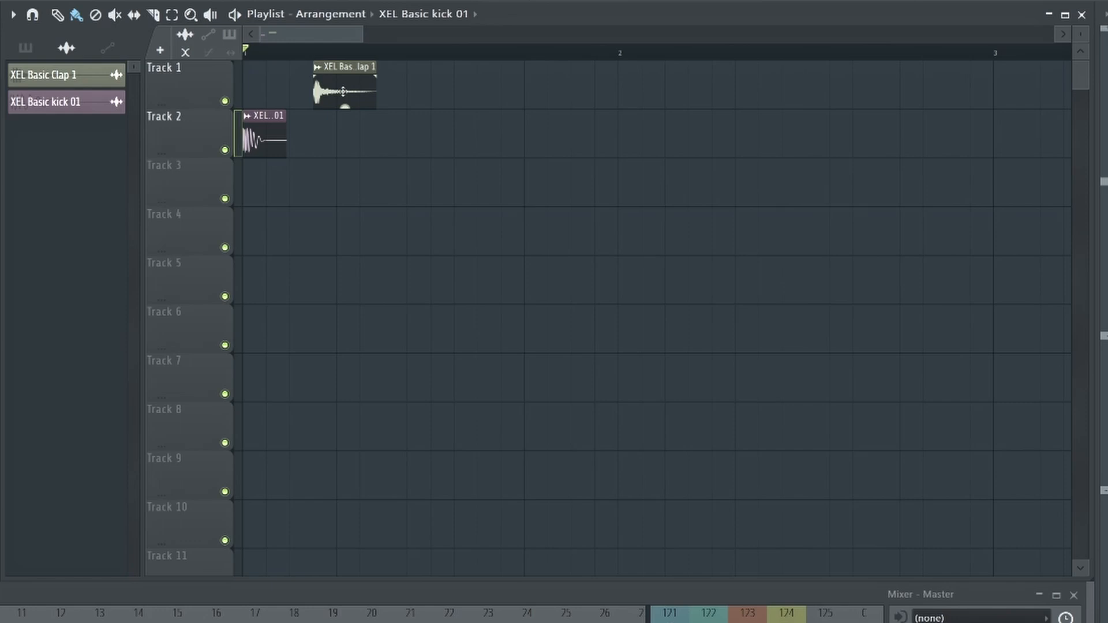
Step: Select the Track 1 clap clip as the current clip for painting
{"action": "left_click", "coordinate": [339, 88]}
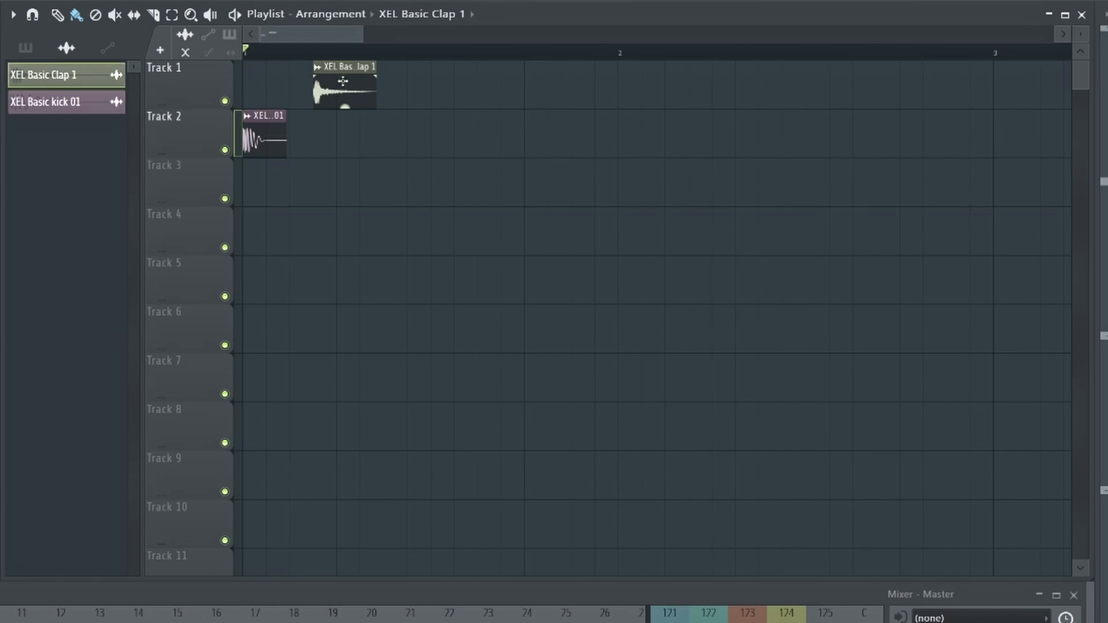
{"action": "mouse_move", "coordinate": [540, 83]}
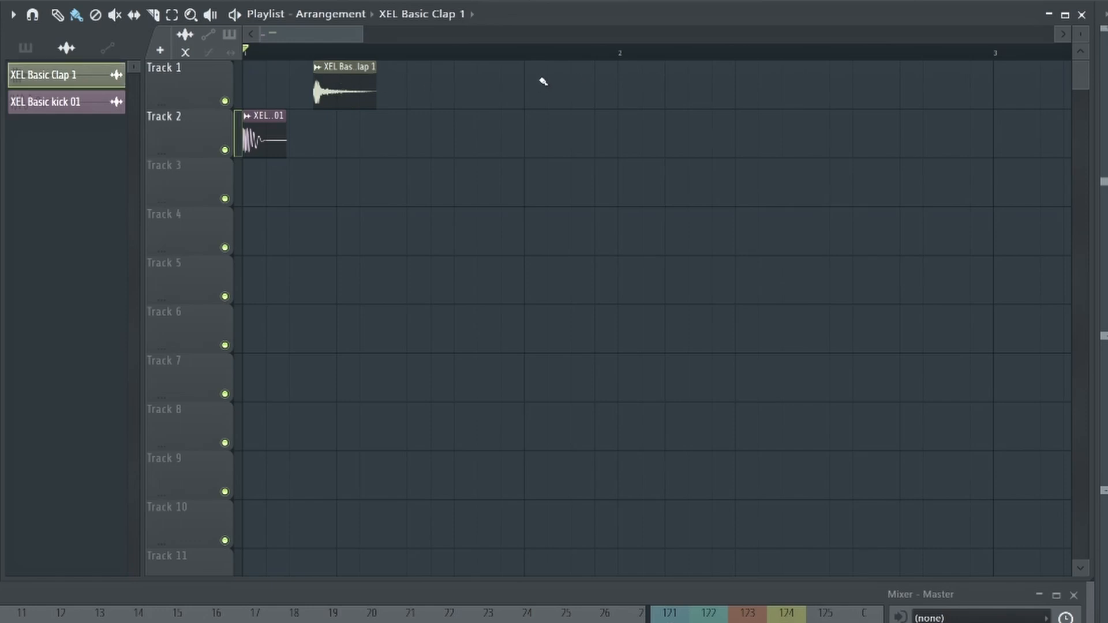
{"action": "mouse_move", "coordinate": [489, 88]}
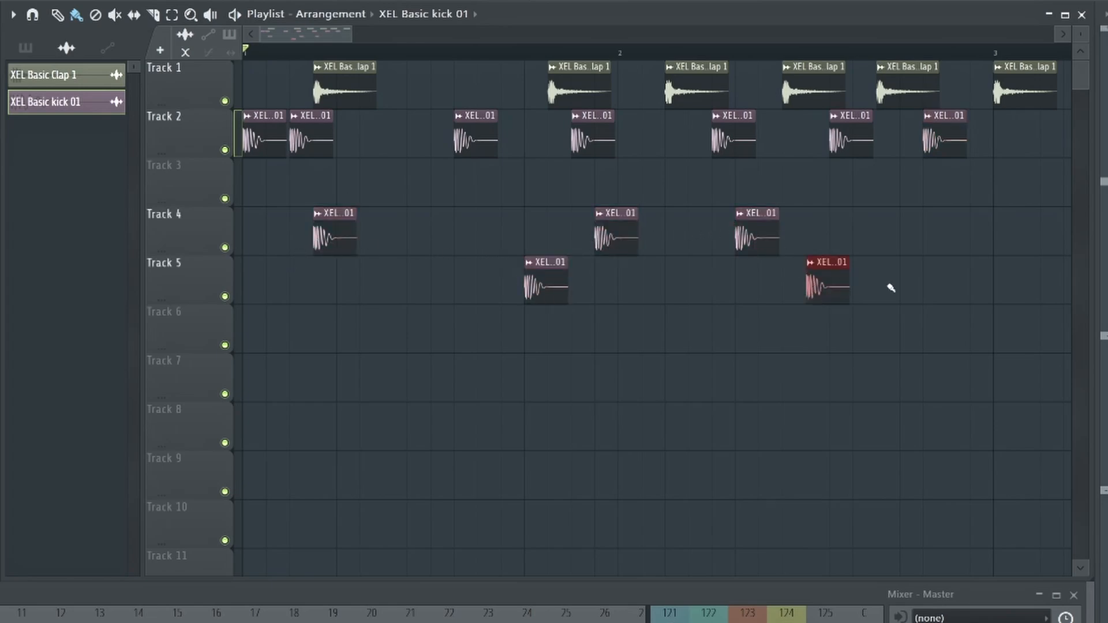
{"action": "mouse_move", "coordinate": [715, 302]}
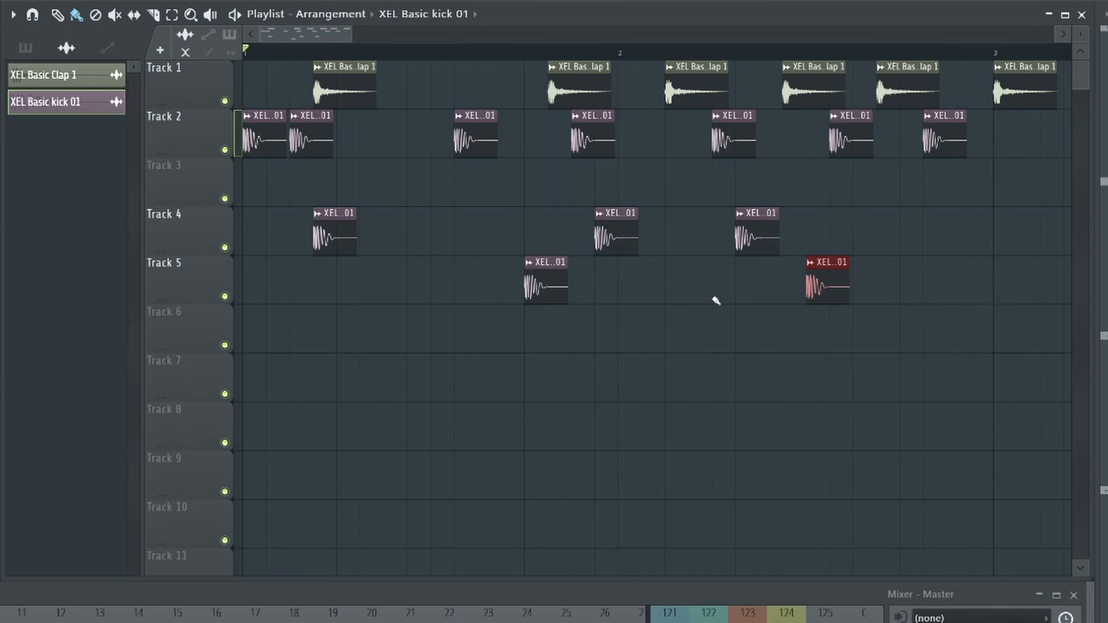
{"action": "mouse_move", "coordinate": [381, 312]}
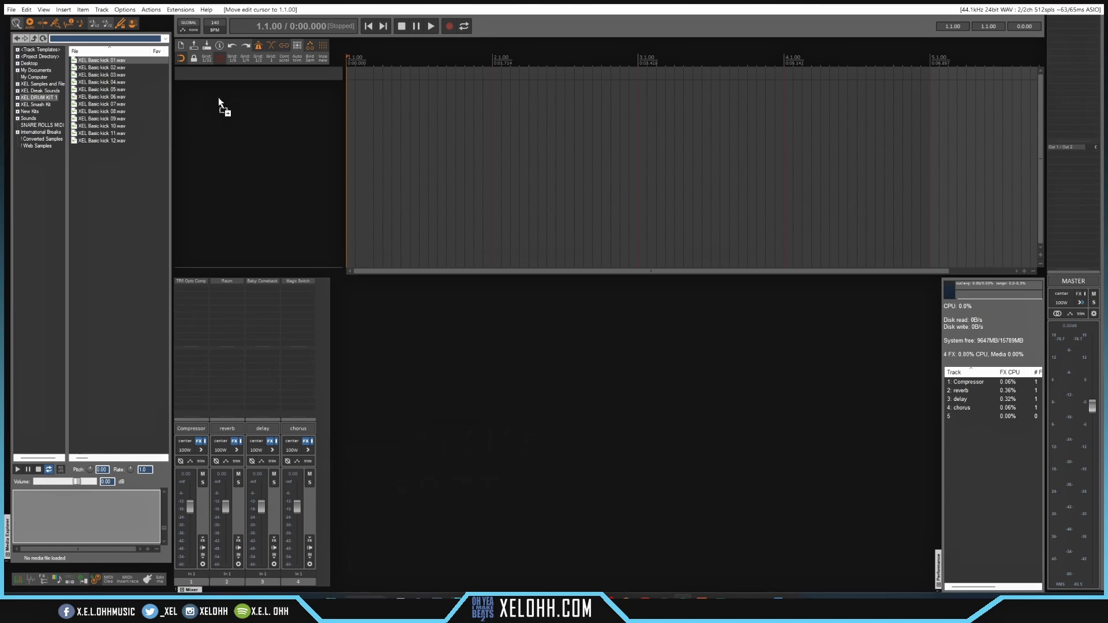
Step: Insert the kick 01 sample, copy its item along the track, and delete two extra copies
{"action": "double_click", "coordinate": [97, 63]}
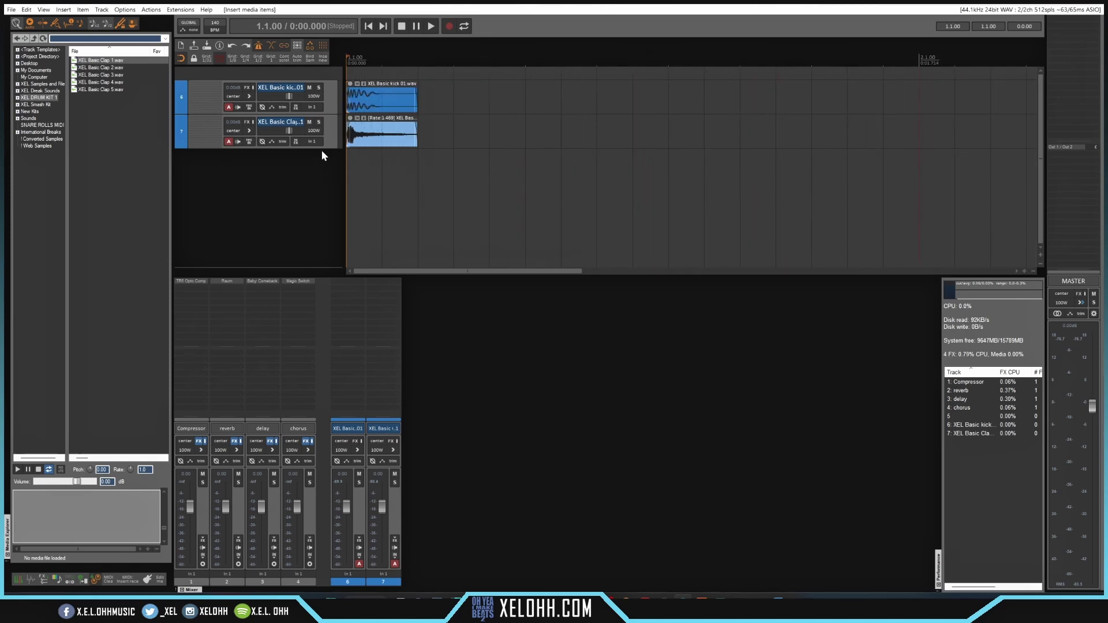
{"action": "left_click", "coordinate": [390, 103]}
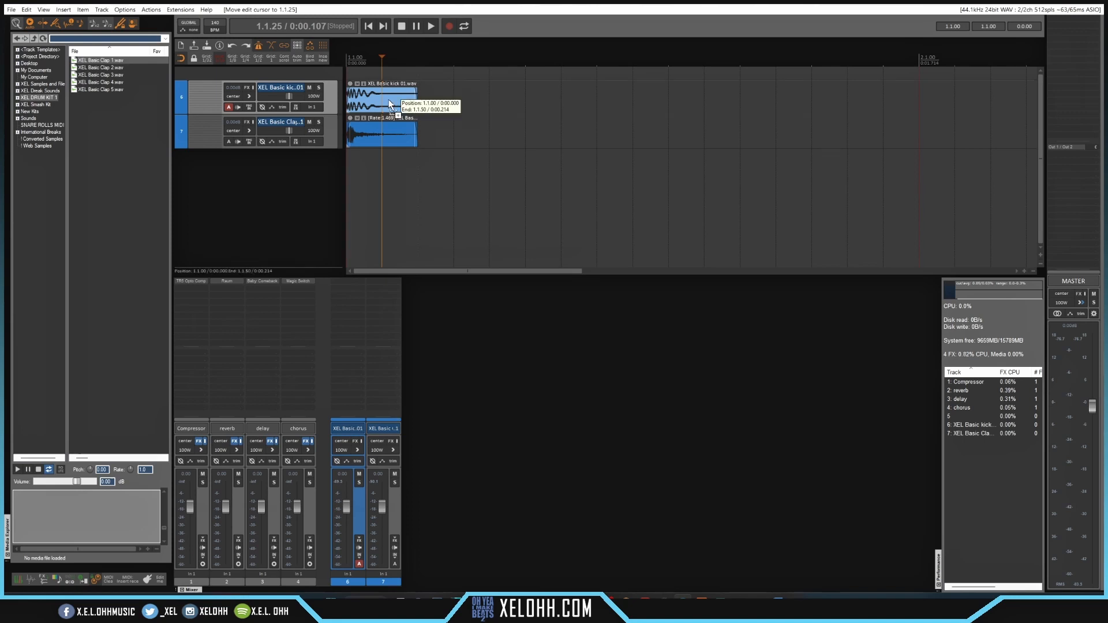
{"action": "left_click_drag", "start_coordinate": [381, 96], "coordinate": [565, 103]}
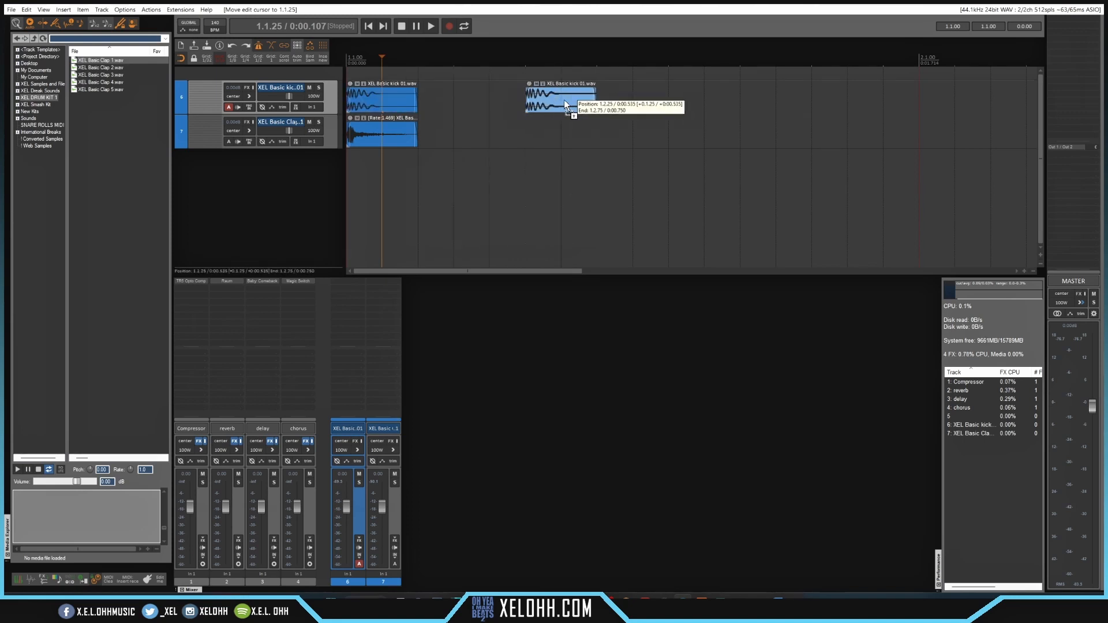
{"action": "left_click_drag", "start_coordinate": [558, 103], "coordinate": [487, 106]}
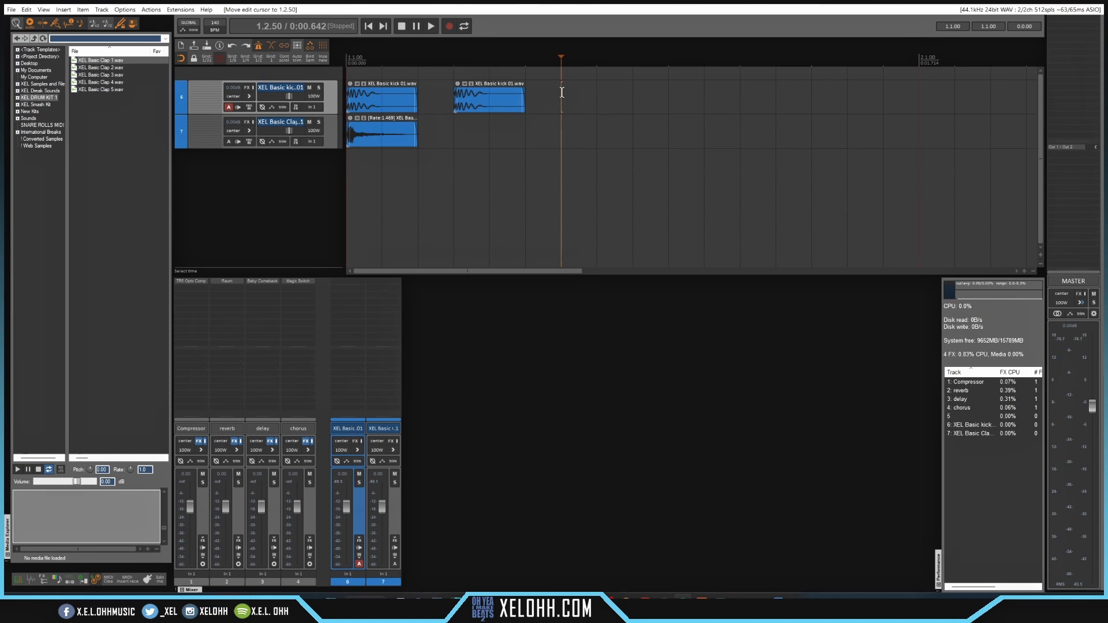
{"action": "key", "text": "ctrl+v"}
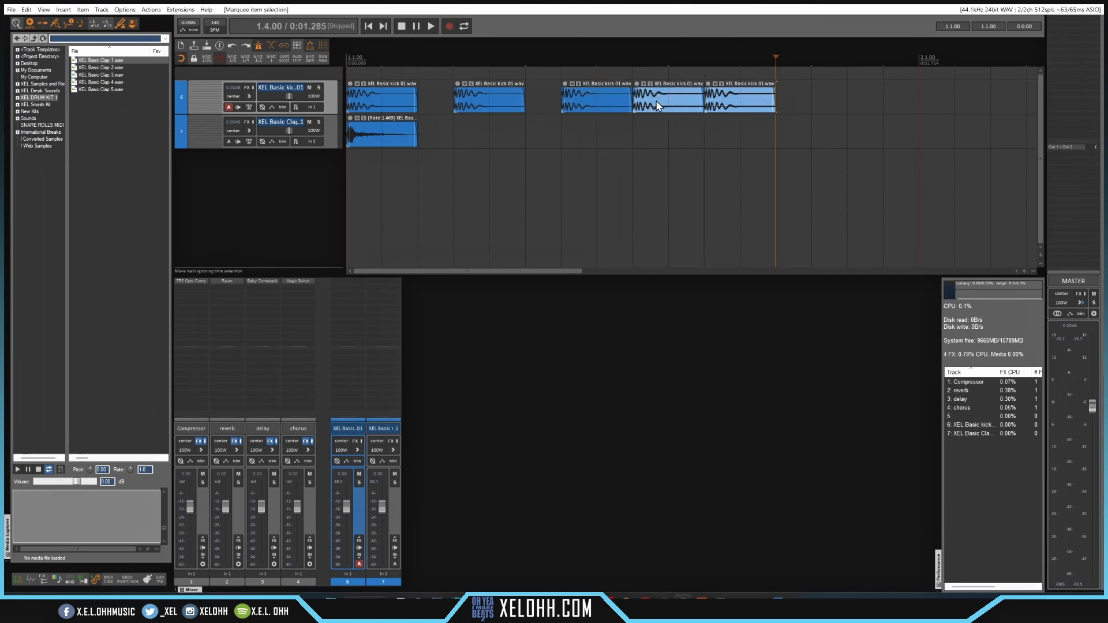
{"action": "key", "text": "Delete"}
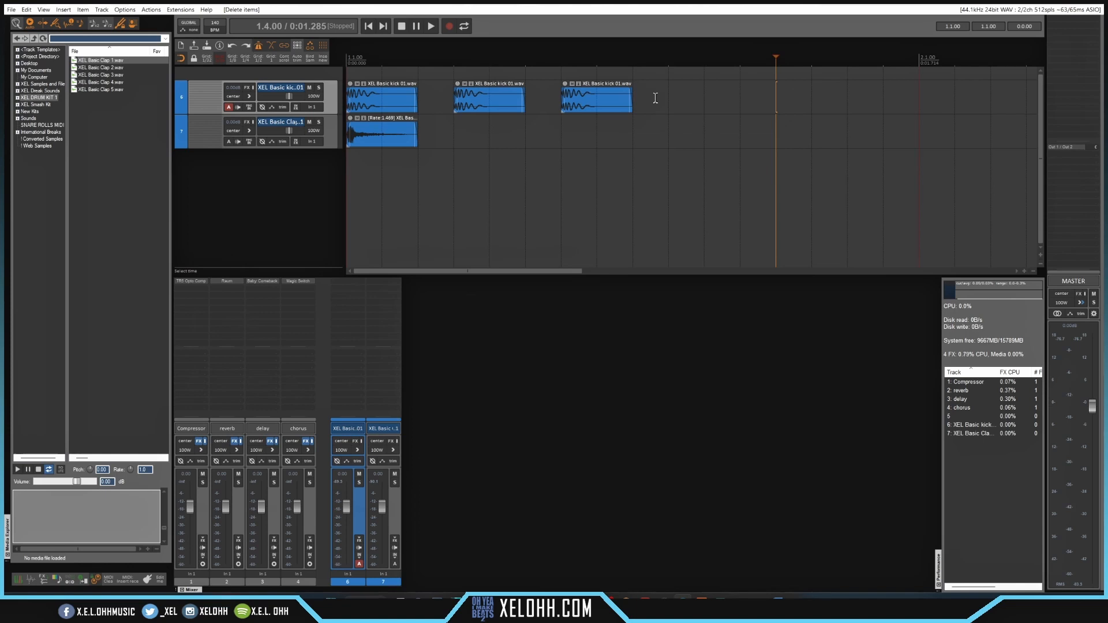
{"action": "mouse_move", "coordinate": [687, 99]}
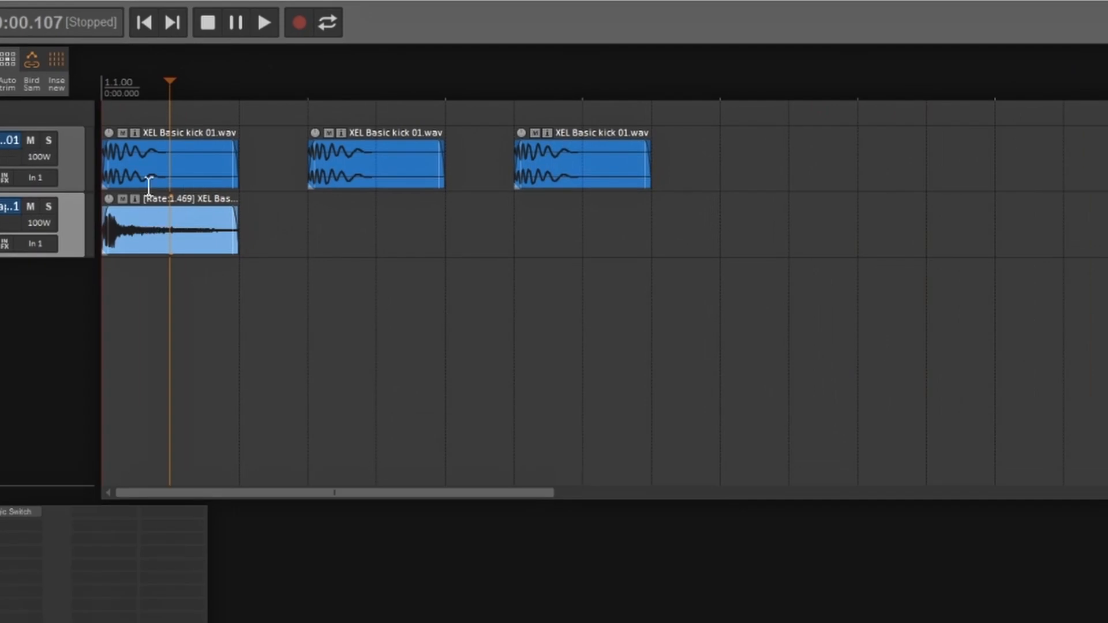
{"action": "mouse_move", "coordinate": [155, 223]}
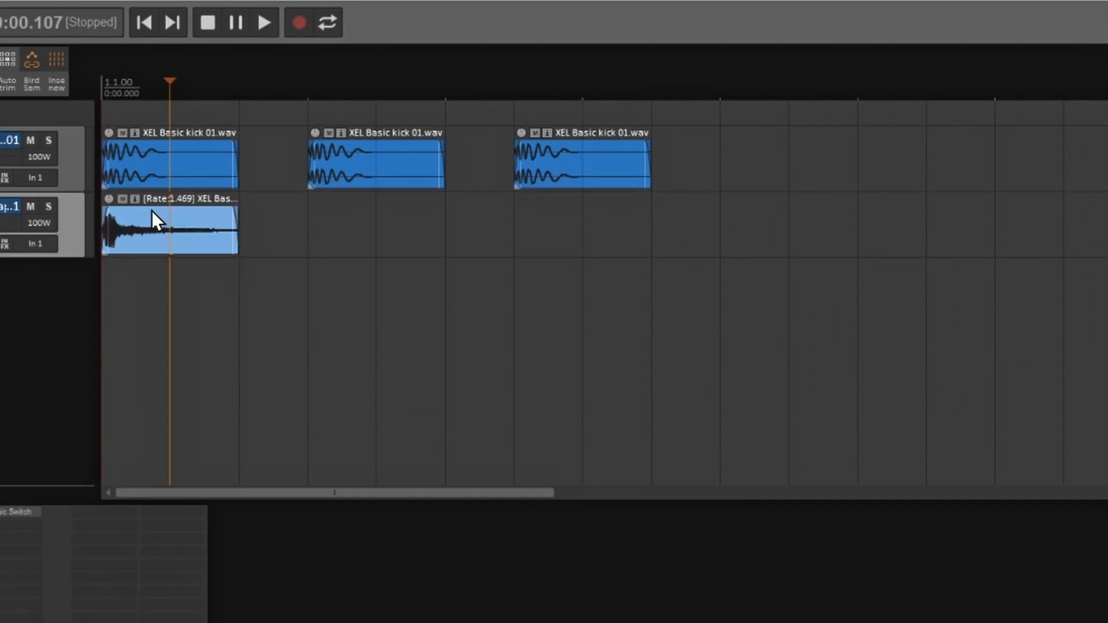
{"action": "mouse_move", "coordinate": [286, 229]}
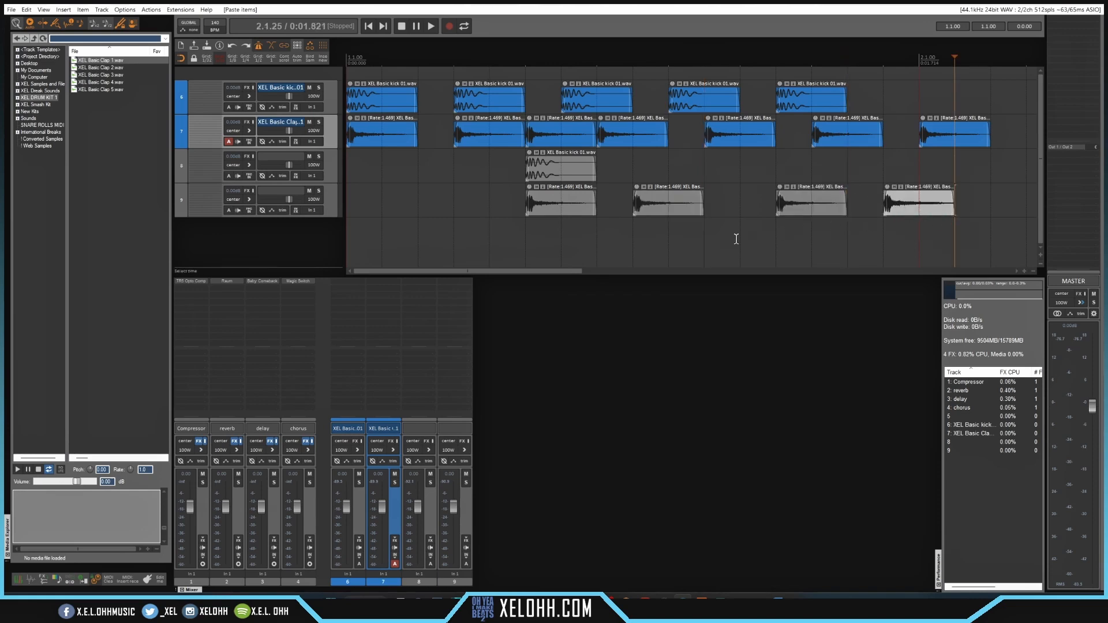
{"action": "mouse_move", "coordinate": [508, 248]}
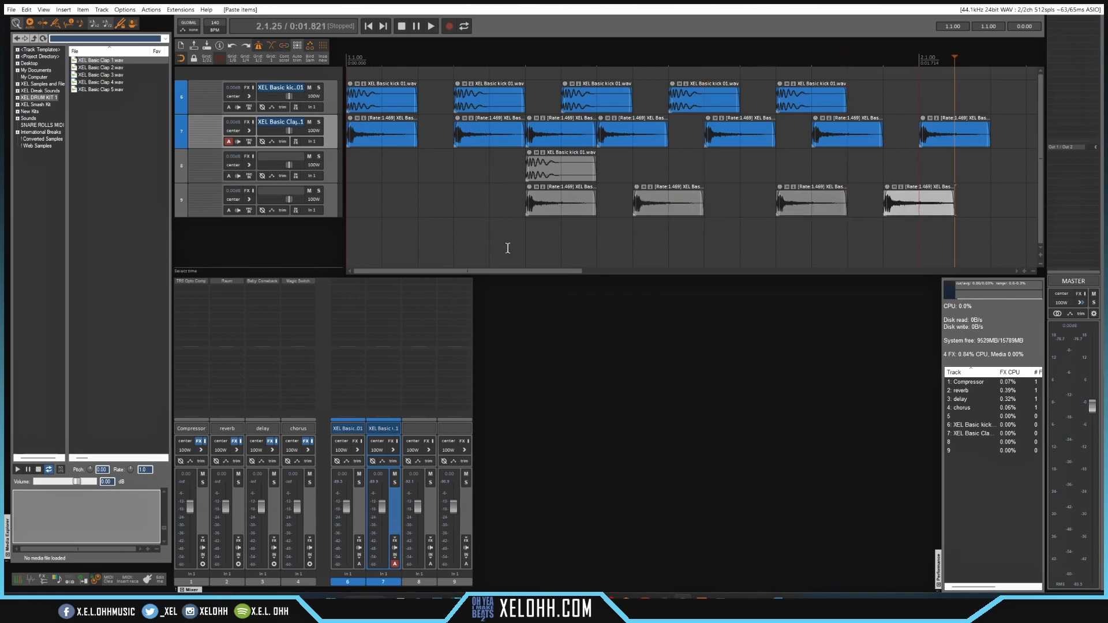
{"action": "mouse_move", "coordinate": [959, 226]}
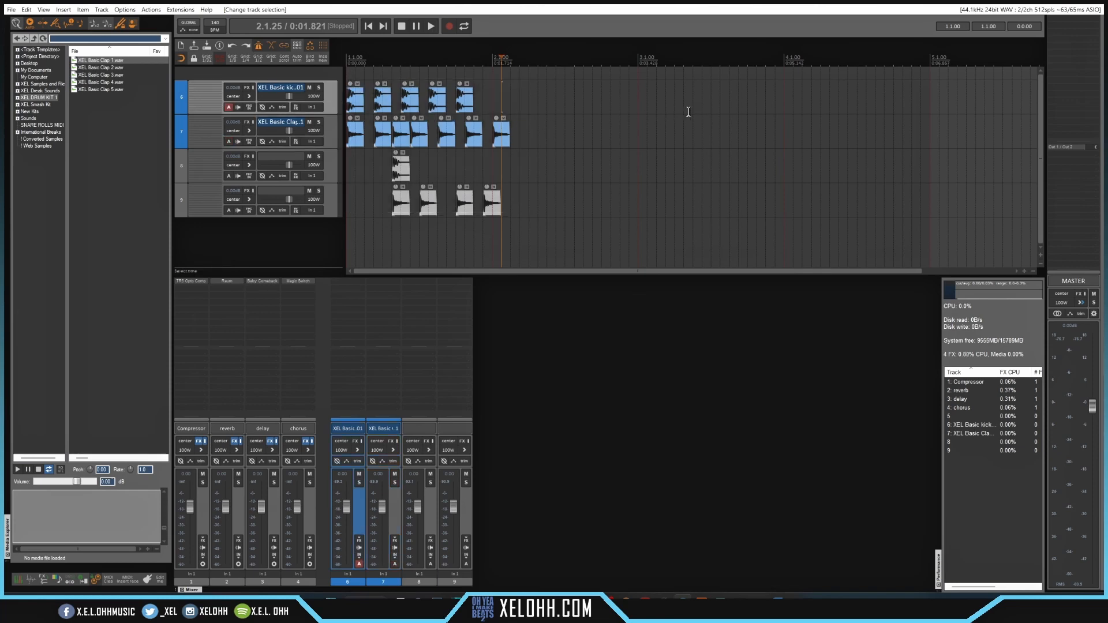
{"action": "mouse_move", "coordinate": [645, 106]}
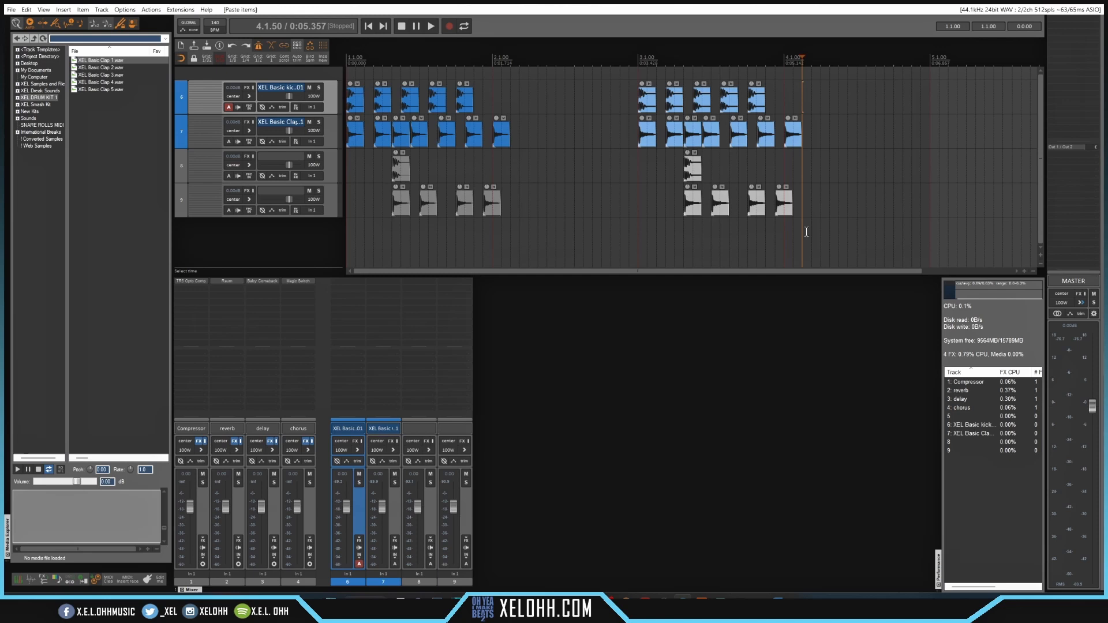
{"action": "mouse_move", "coordinate": [527, 105]}
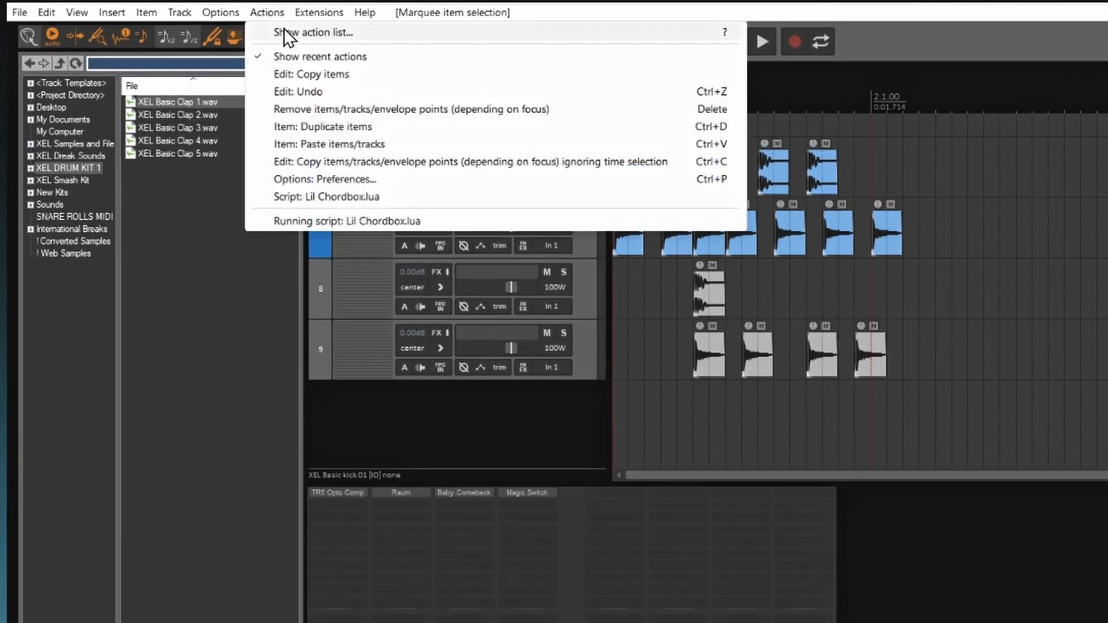
{"action": "mouse_move", "coordinate": [307, 42]}
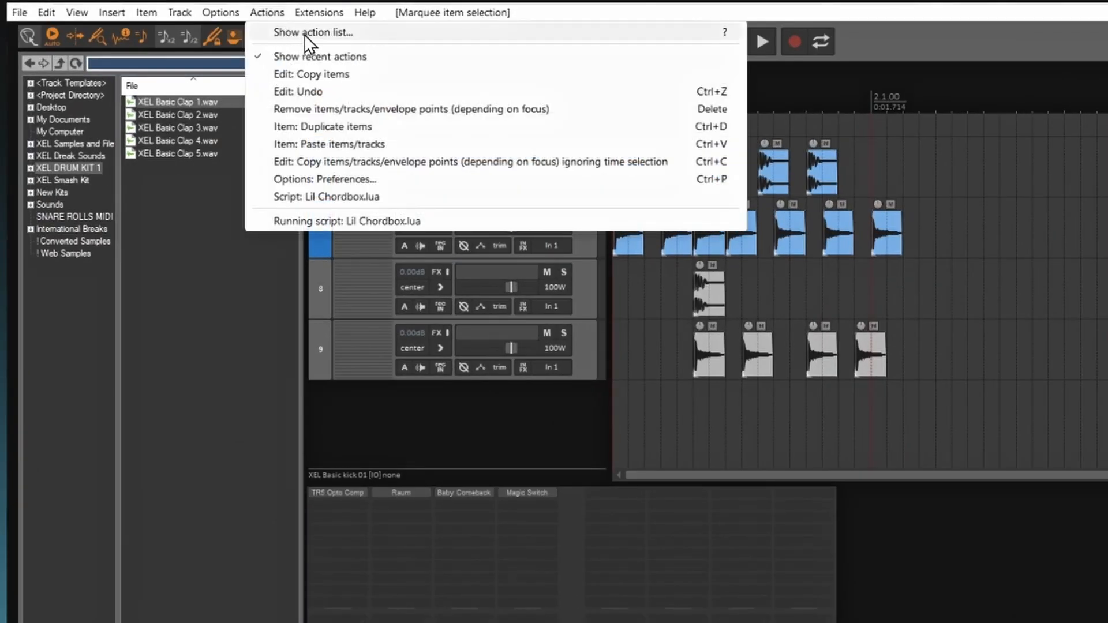
Step: From the action list, select the XEL copy paste action and start a new custom action
{"action": "left_click", "coordinate": [314, 32]}
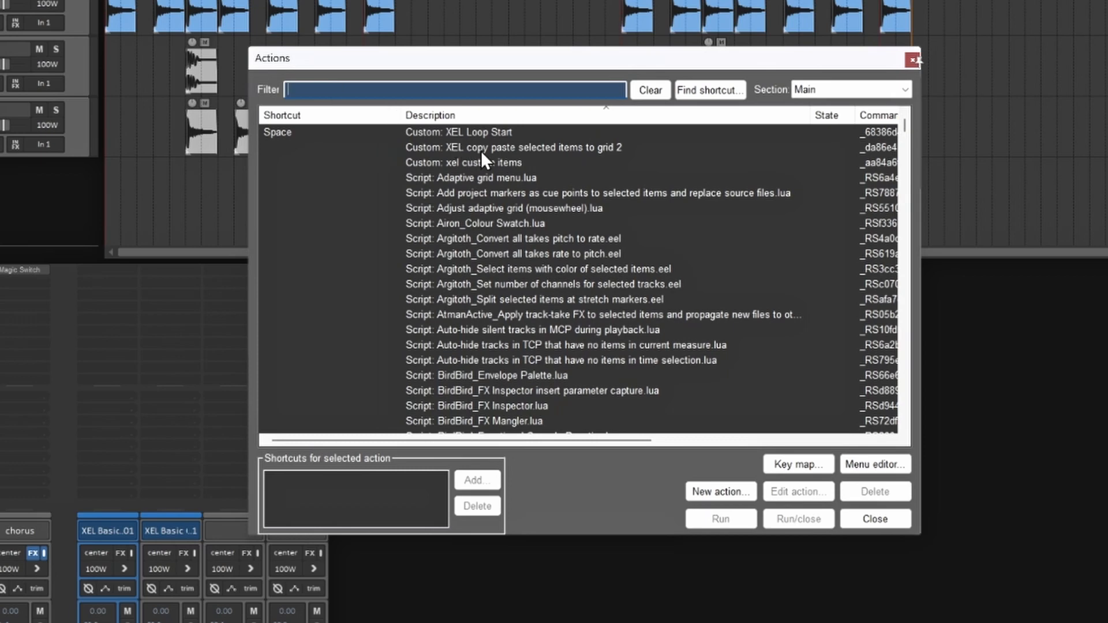
{"action": "left_click", "coordinate": [502, 147]}
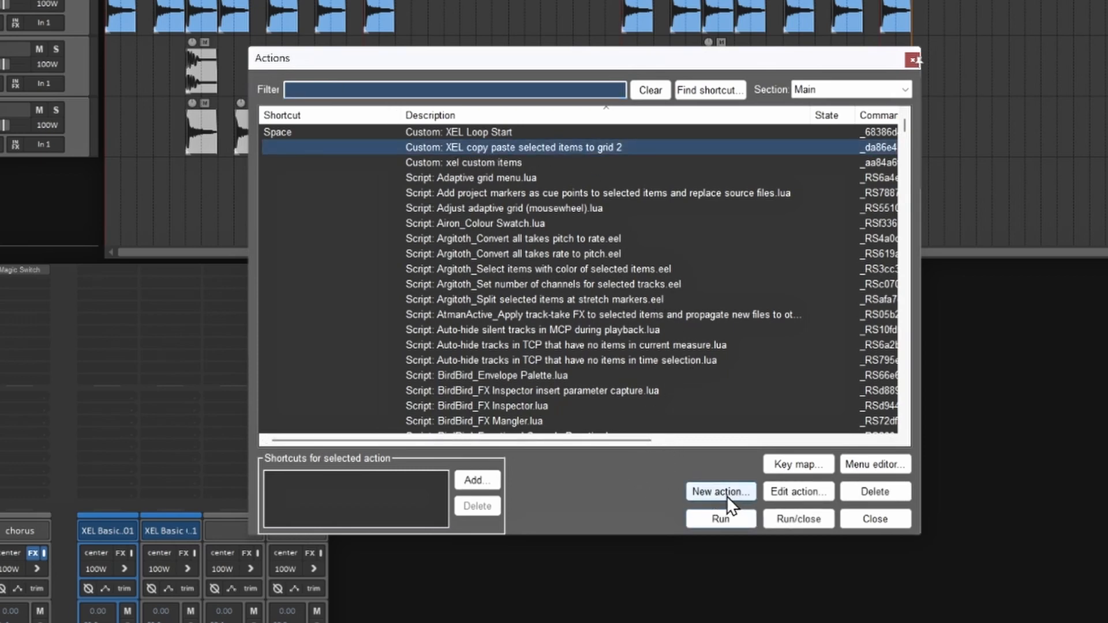
{"action": "left_click", "coordinate": [720, 491]}
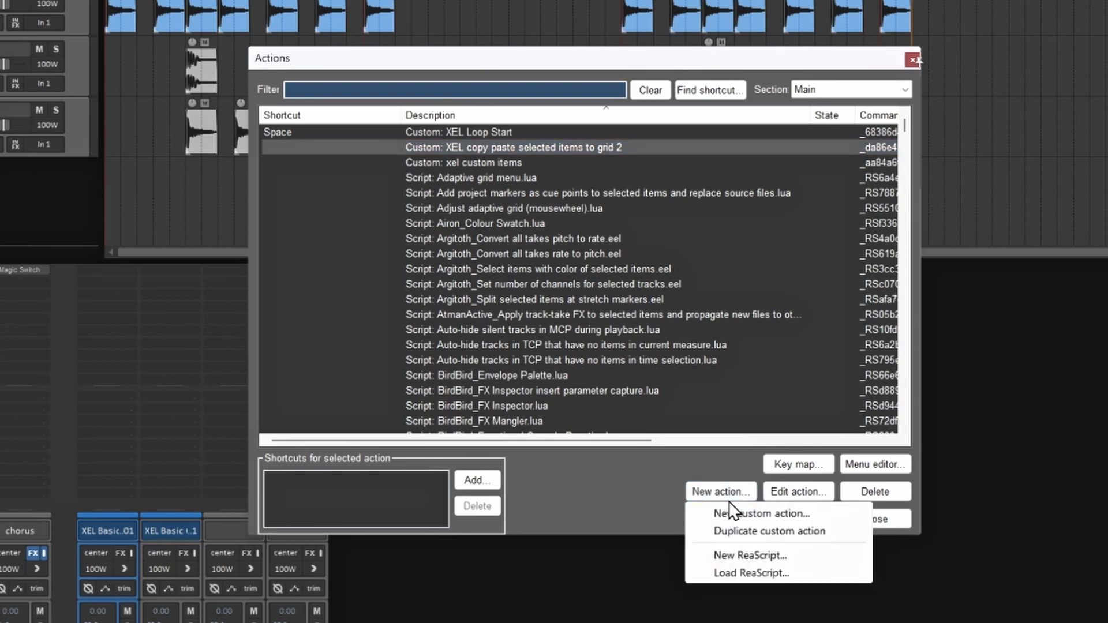
{"action": "mouse_move", "coordinate": [775, 518]}
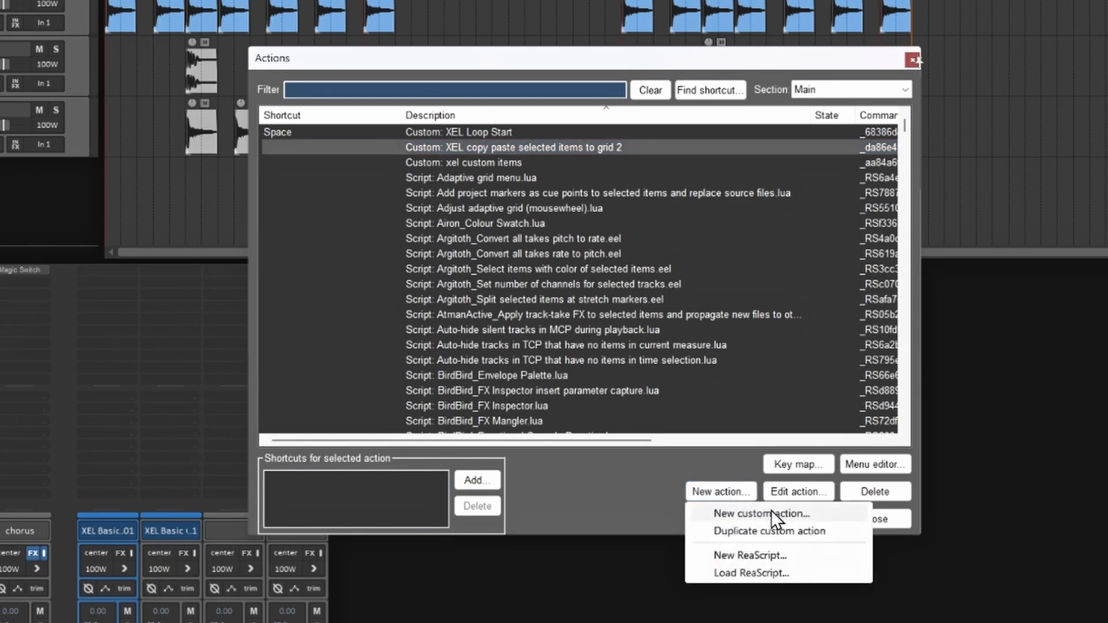
{"action": "left_click", "coordinate": [758, 514]}
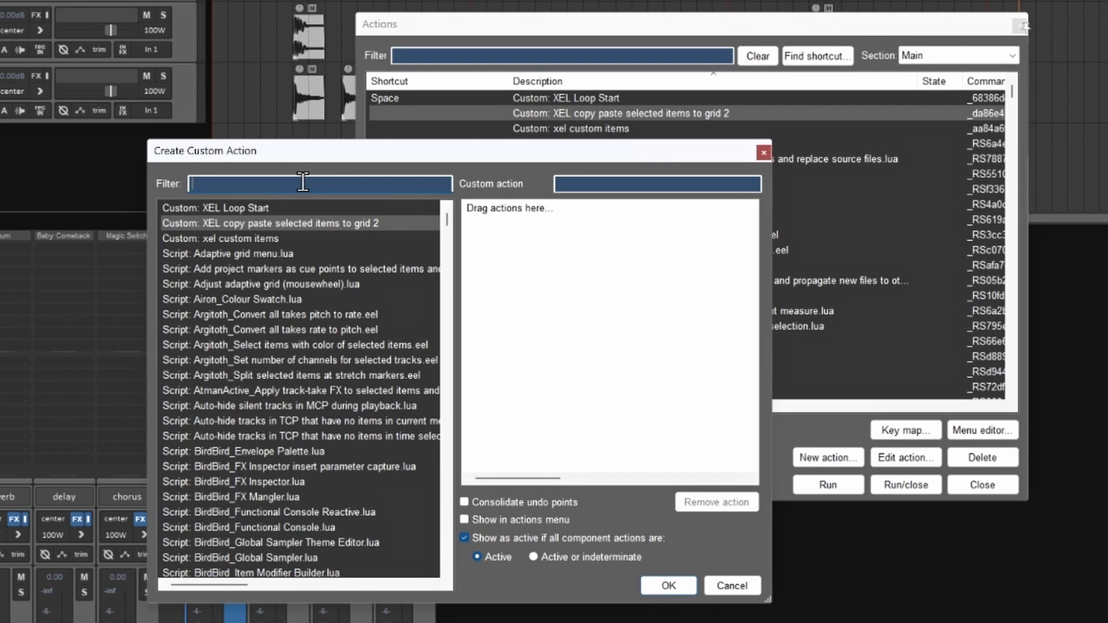
Step: Search the actions for 'edit:' and 'view: mo' to add copy and move-cursor steps
{"action": "type", "text": "edit: cop"}
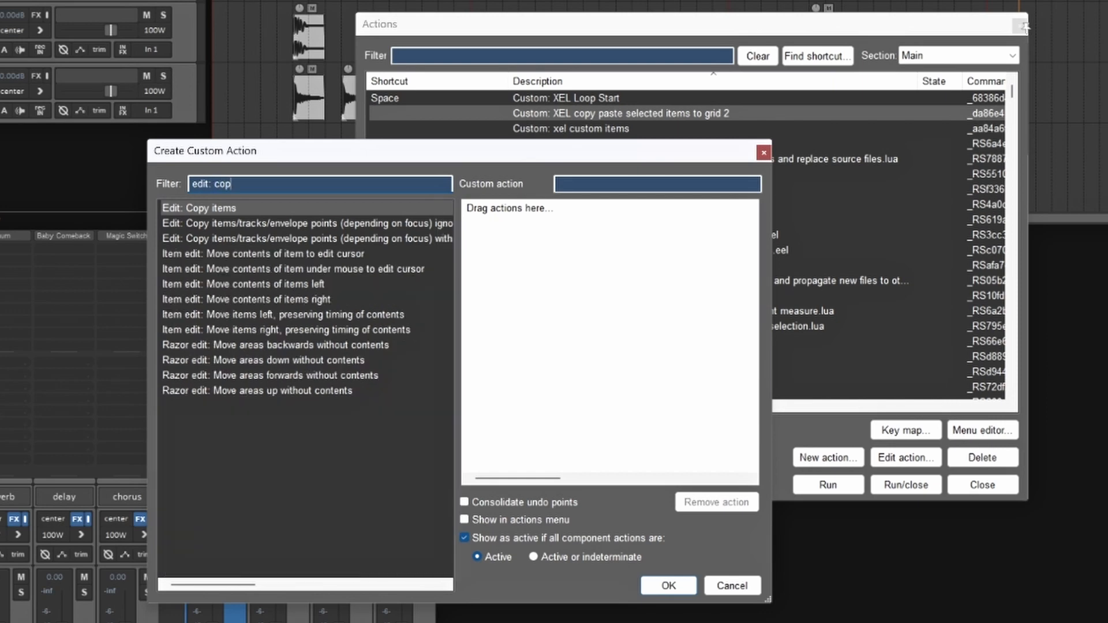
{"action": "type", "text": "y"}
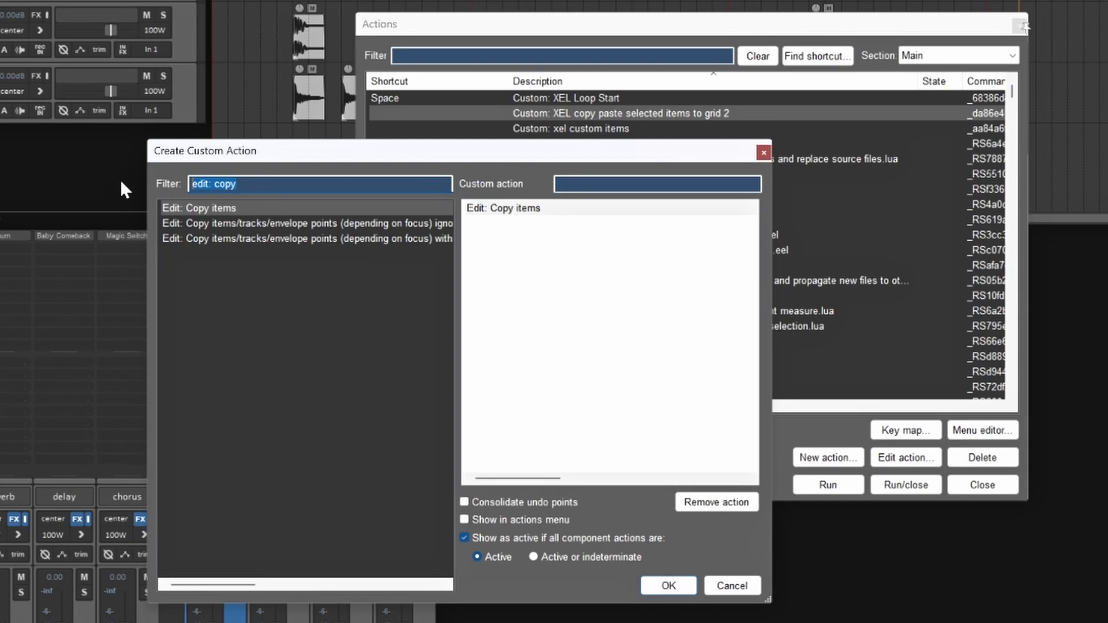
{"action": "type", "text": "view:"}
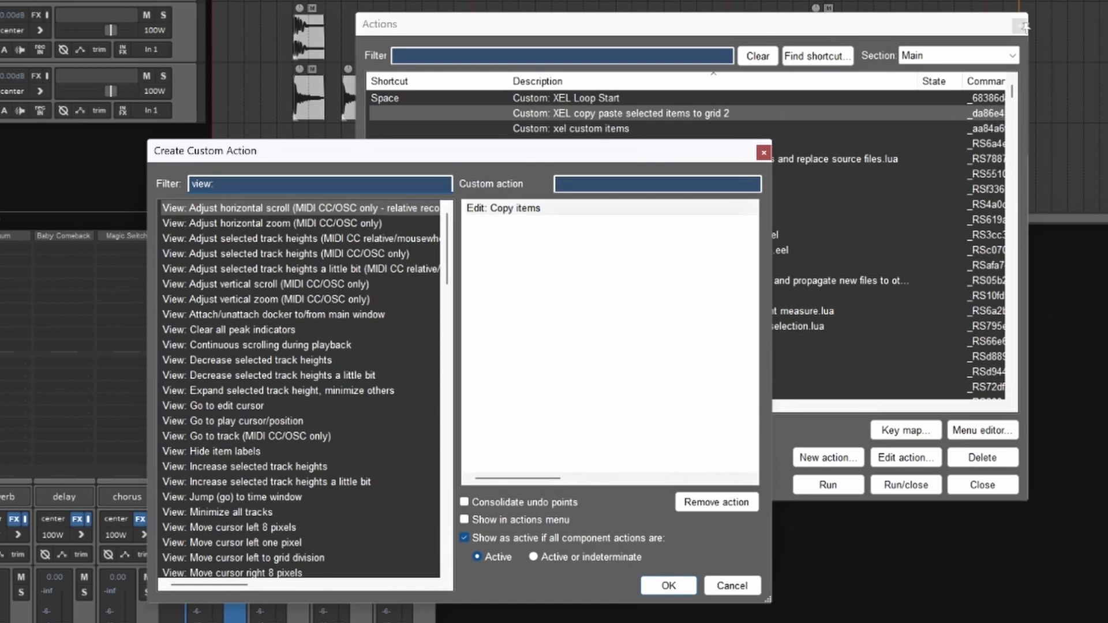
{"action": "type", "text": "move"}
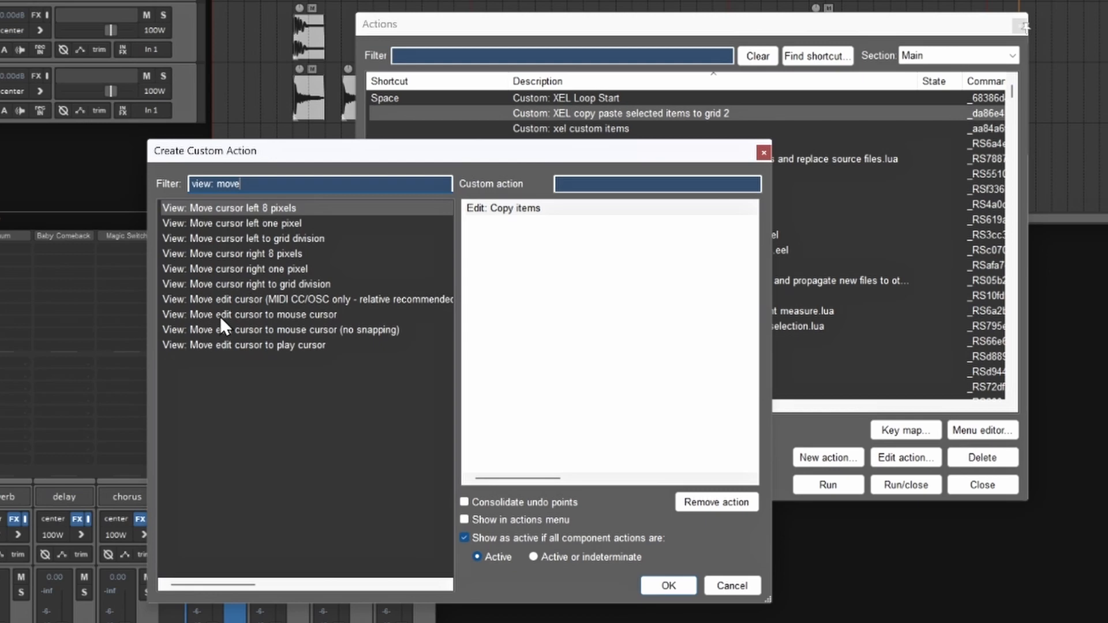
{"action": "mouse_move", "coordinate": [291, 319]}
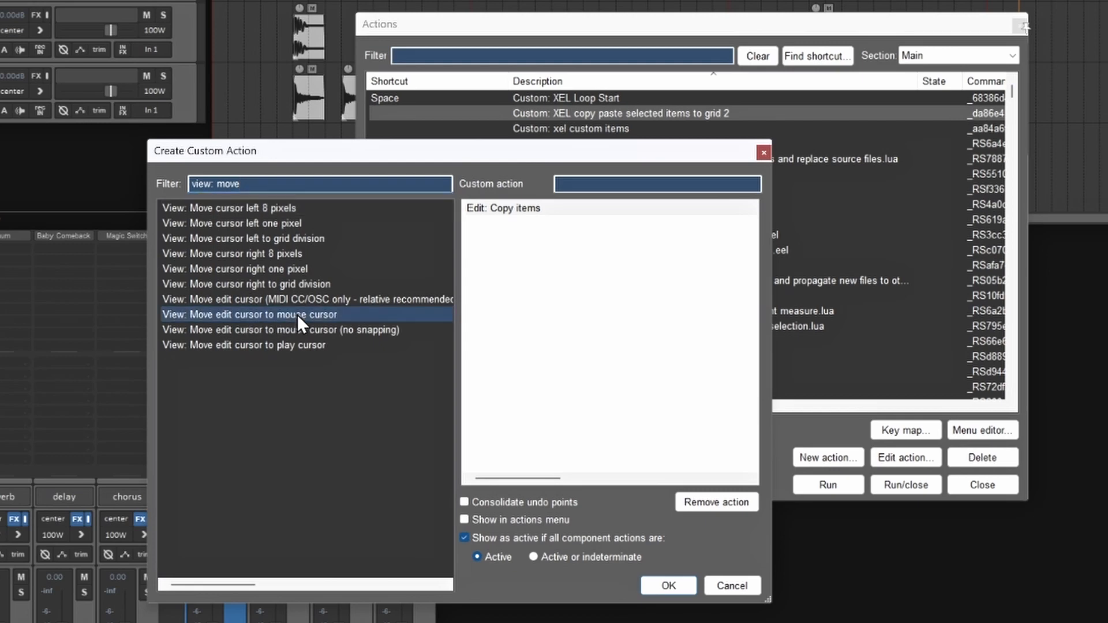
{"action": "mouse_move", "coordinate": [300, 289]}
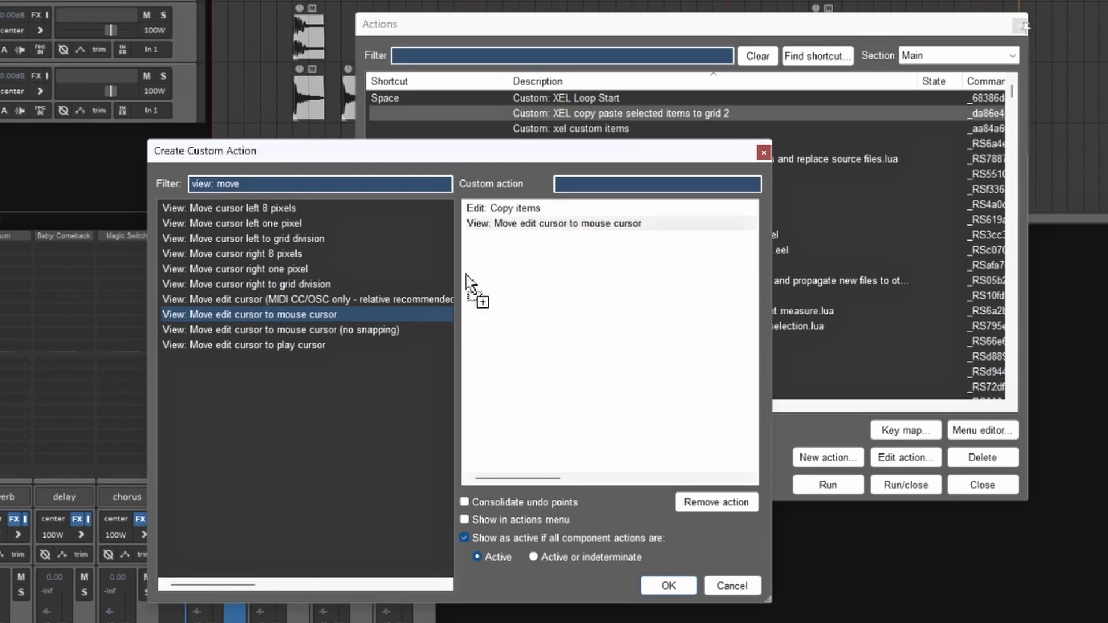
{"action": "mouse_move", "coordinate": [530, 260]}
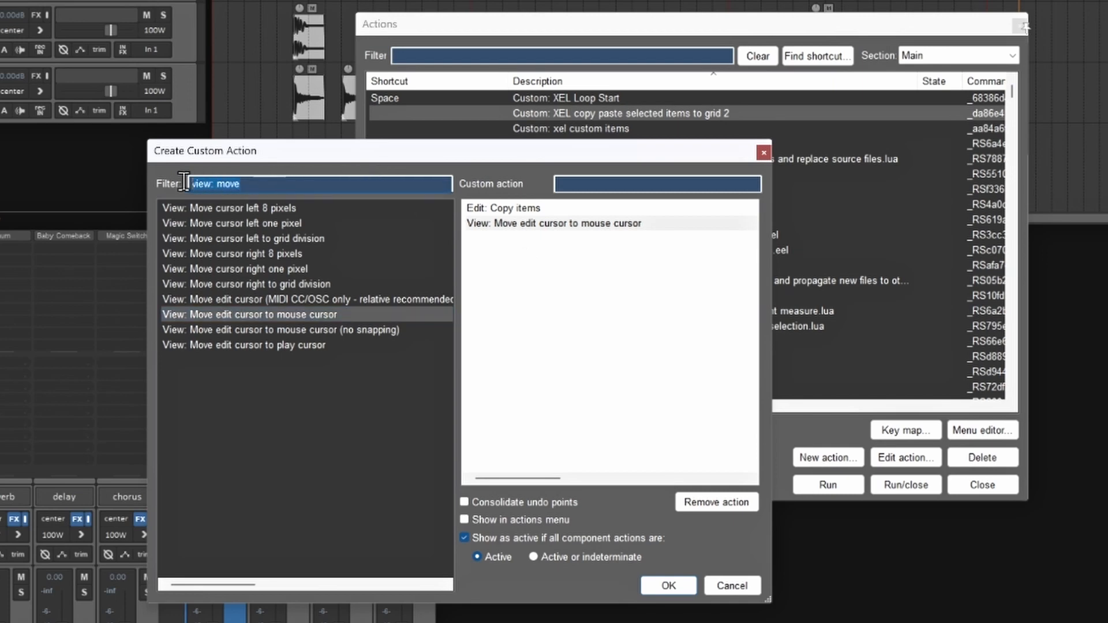
Step: Filter for 'ite' and append Item: Paste items/tracks to the custom action
{"action": "type", "text": "item"}
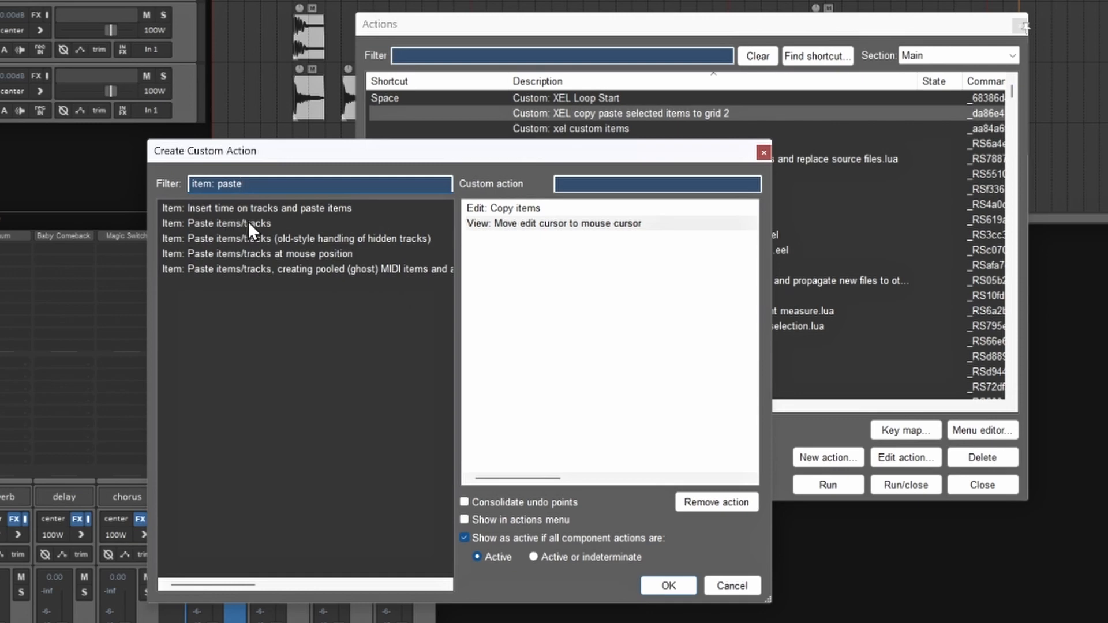
{"action": "left_click", "coordinate": [230, 223]}
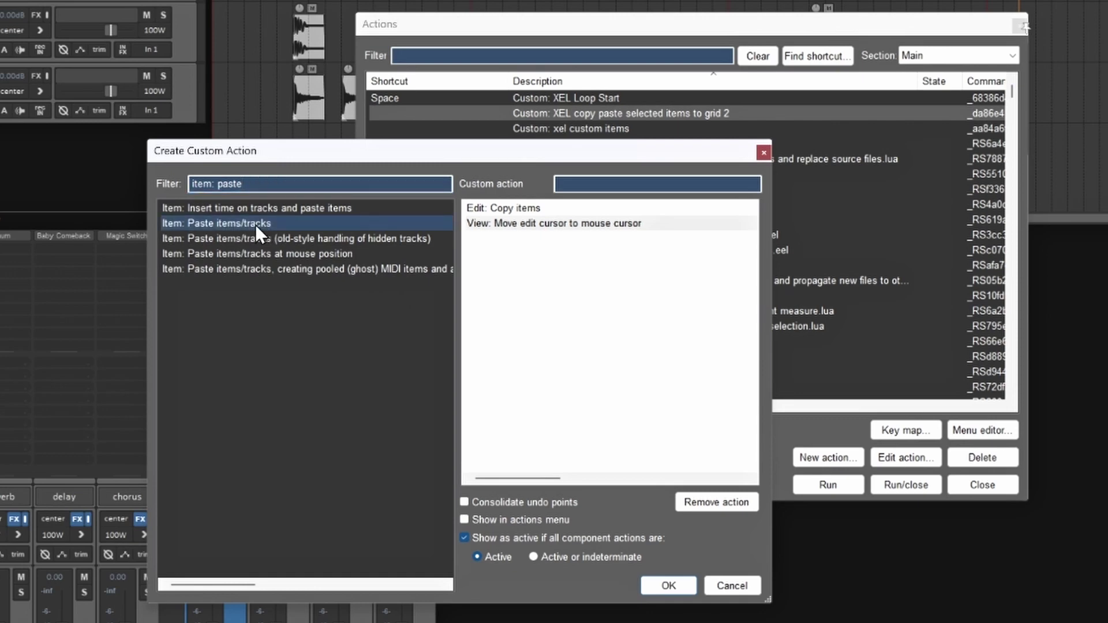
{"action": "mouse_move", "coordinate": [234, 231]}
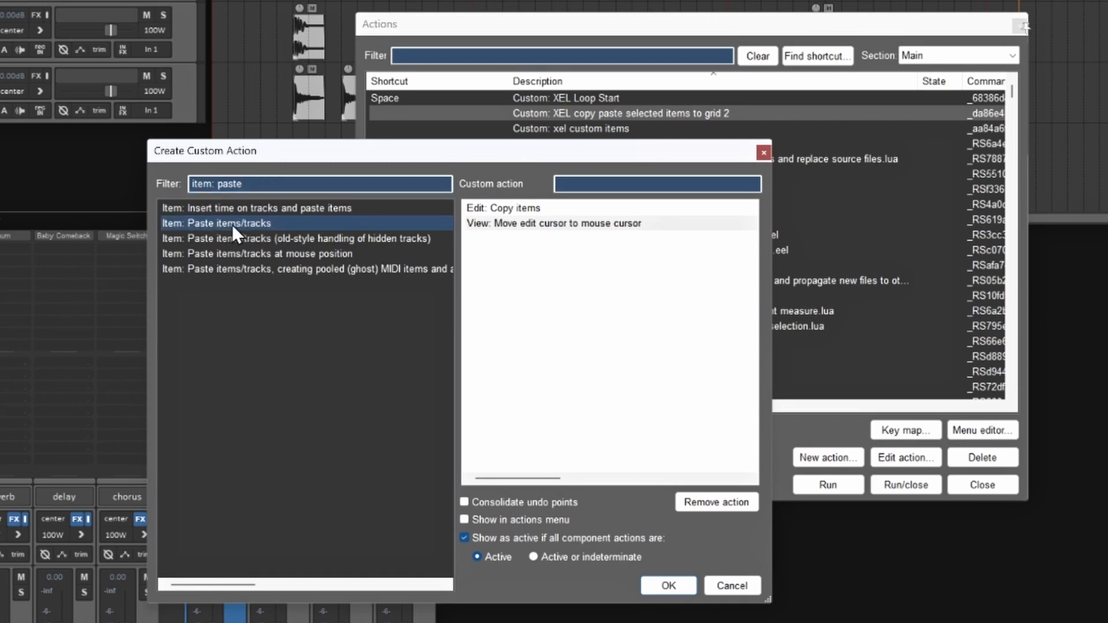
{"action": "mouse_move", "coordinate": [234, 240]}
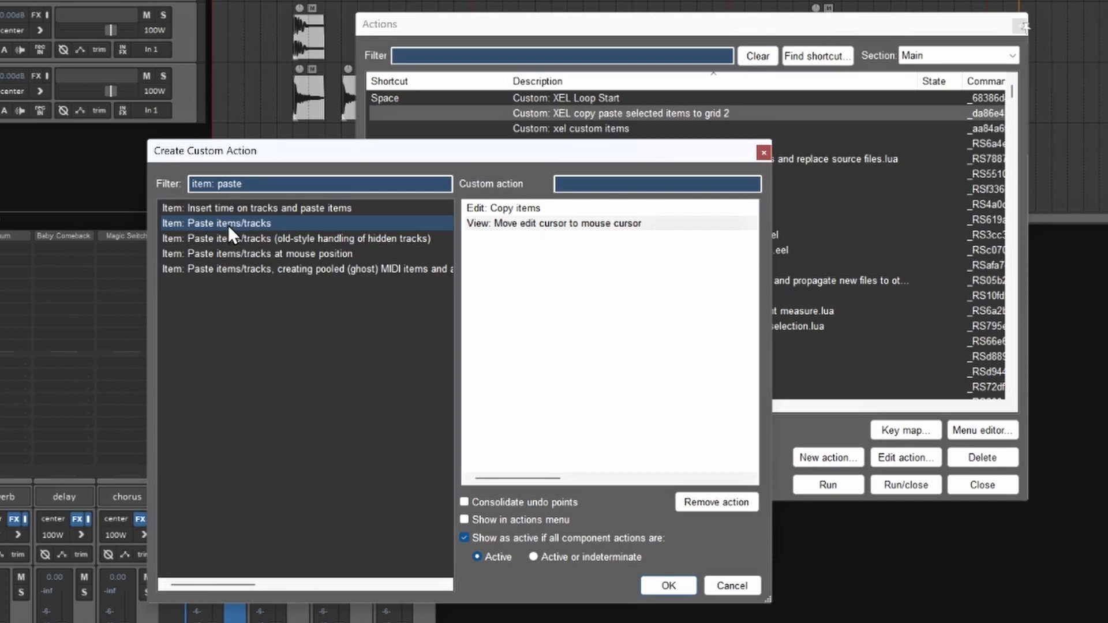
{"action": "mouse_move", "coordinate": [514, 219]}
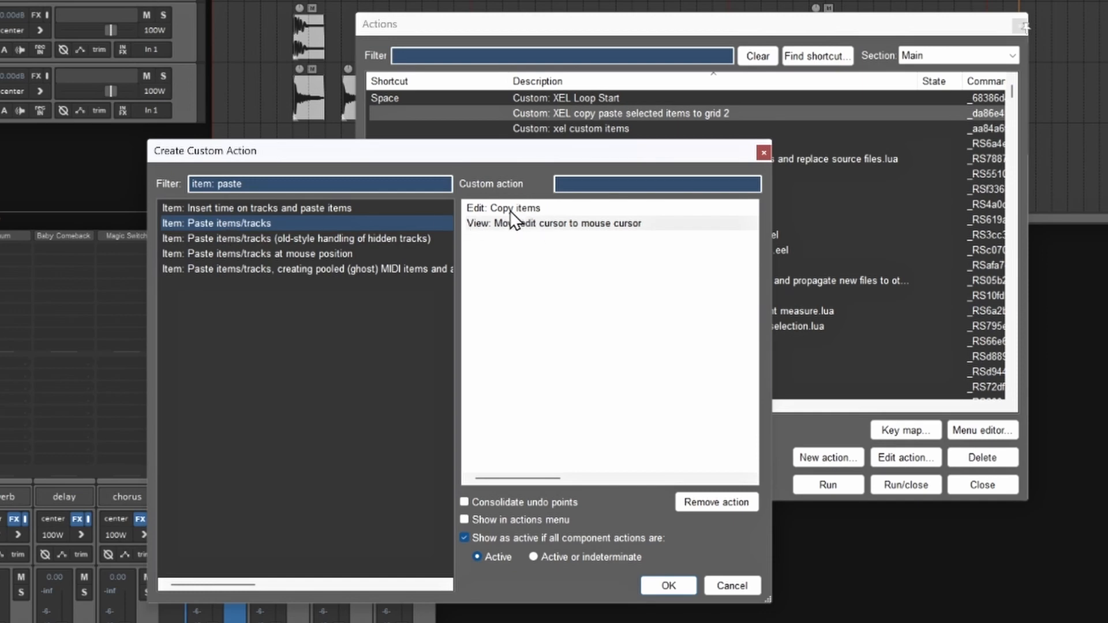
{"action": "mouse_move", "coordinate": [531, 238]}
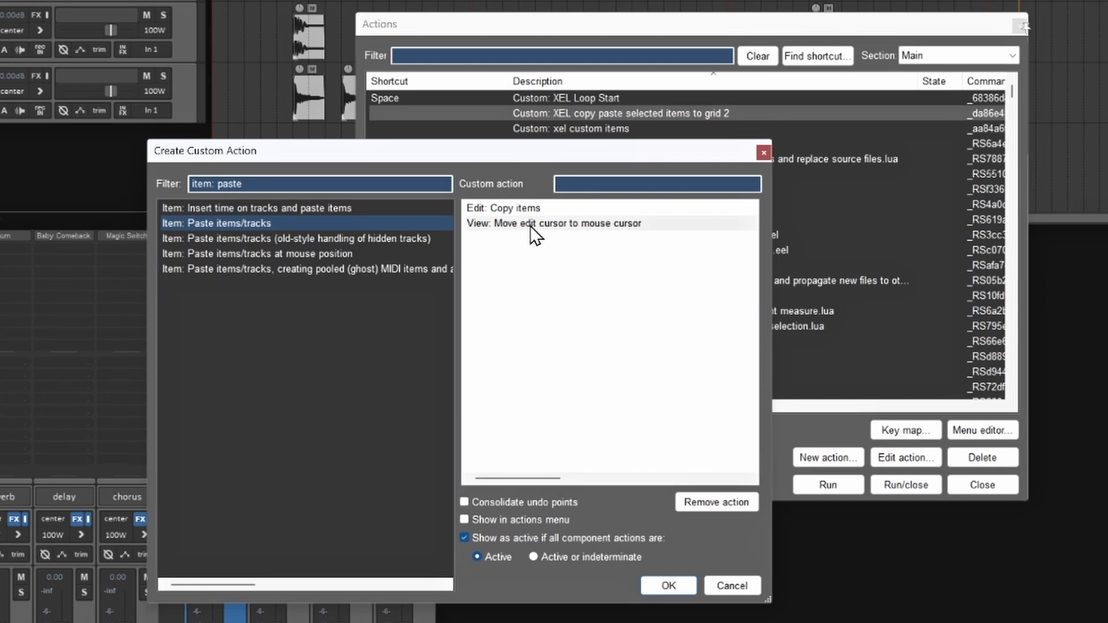
{"action": "mouse_move", "coordinate": [585, 238]}
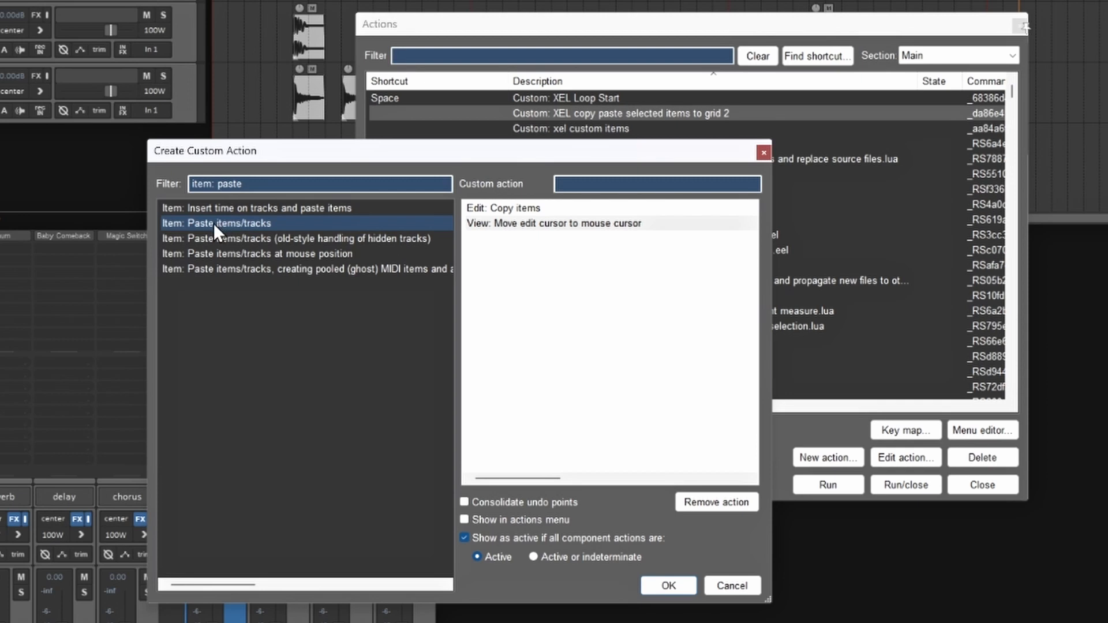
{"action": "double_click", "coordinate": [218, 223]}
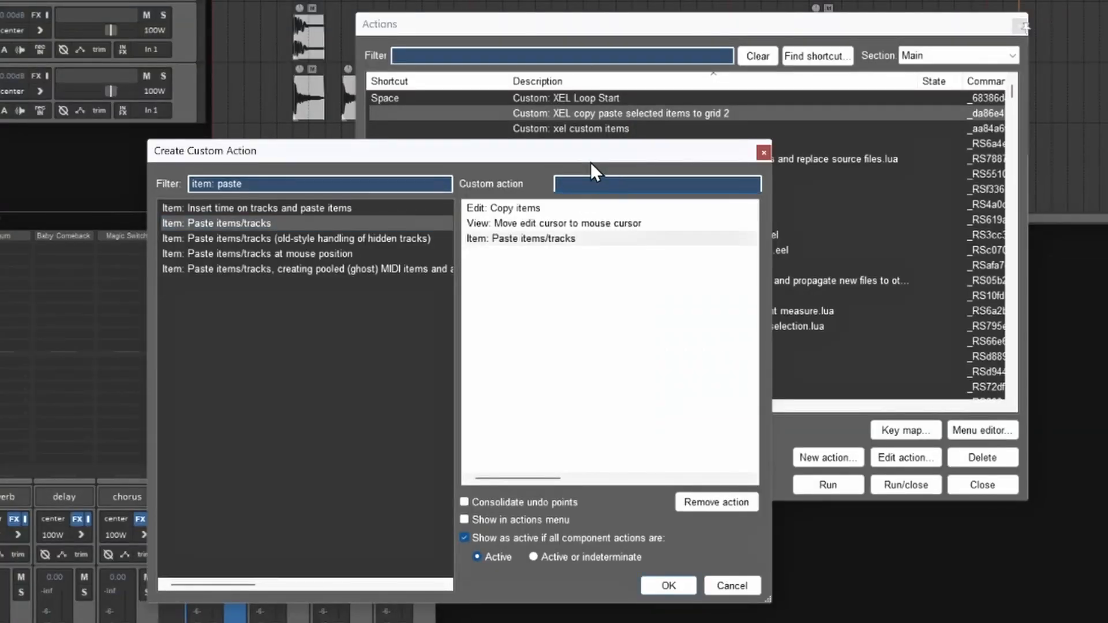
Step: Name the custom action 'xel item copy' and save it with OK
{"action": "type", "text": "xel item copy"}
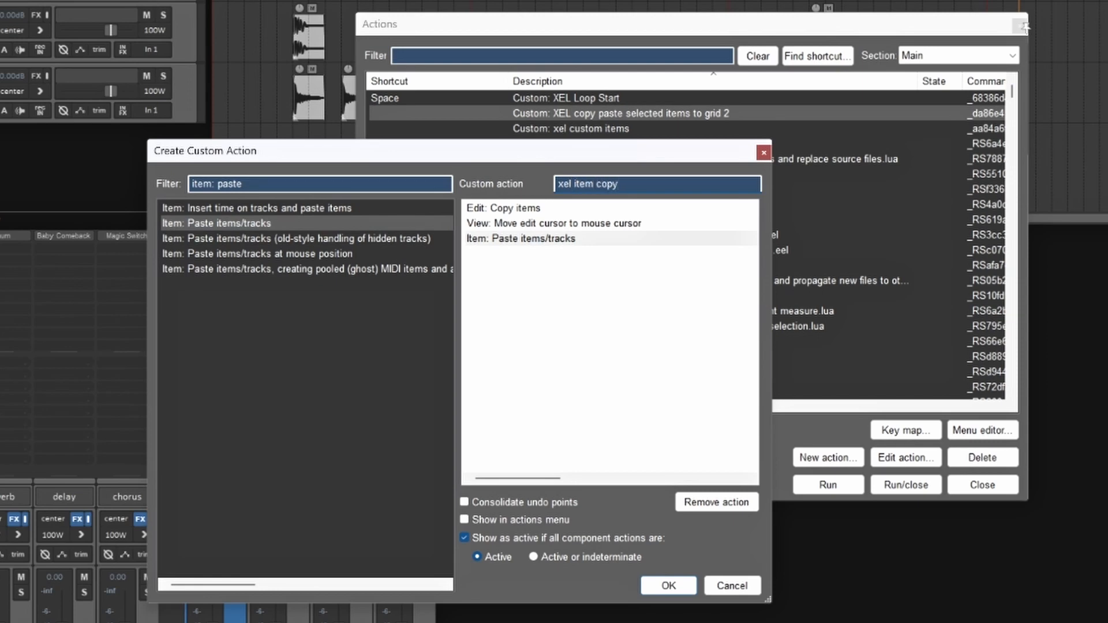
{"action": "mouse_move", "coordinate": [483, 218]}
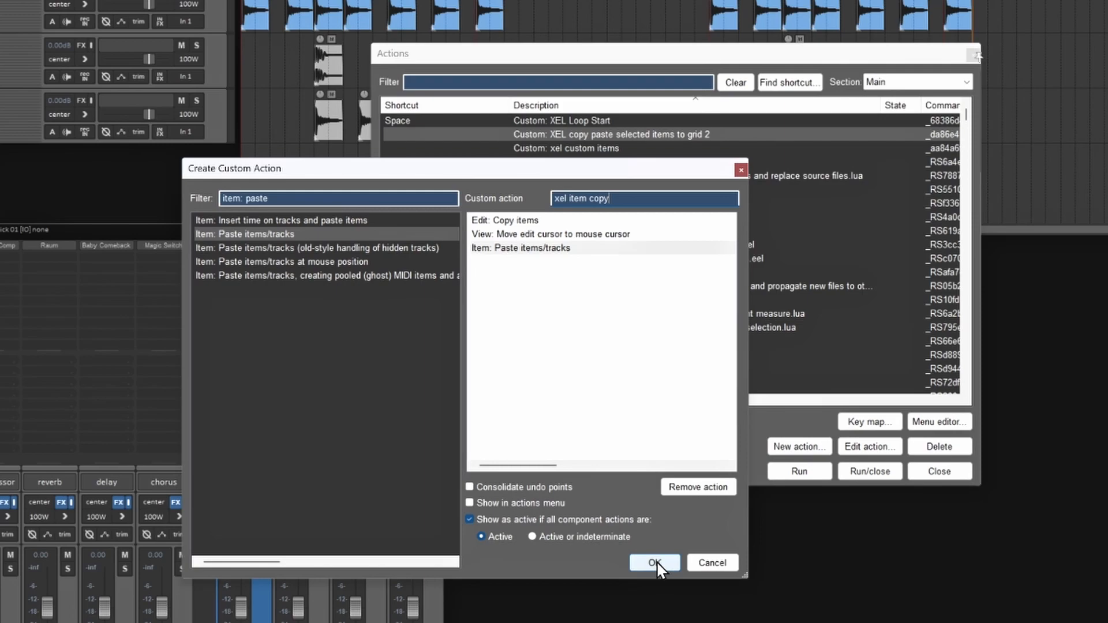
{"action": "left_click", "coordinate": [655, 563]}
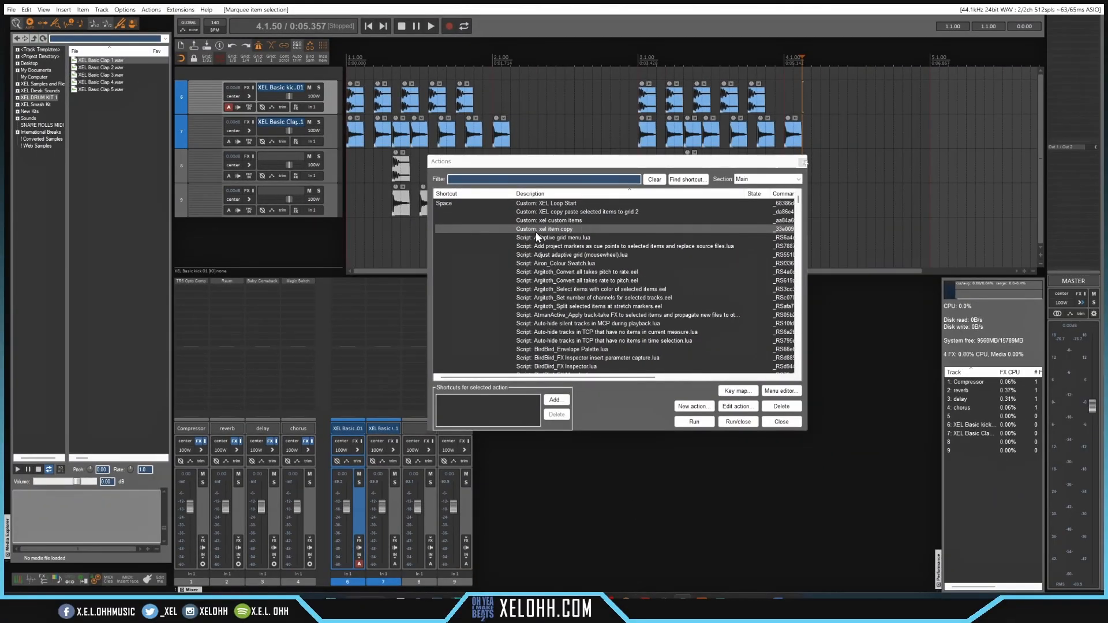
Step: Select 'Custom: xel item copy' in the Actions list to view its shortcuts
{"action": "left_click", "coordinate": [558, 228]}
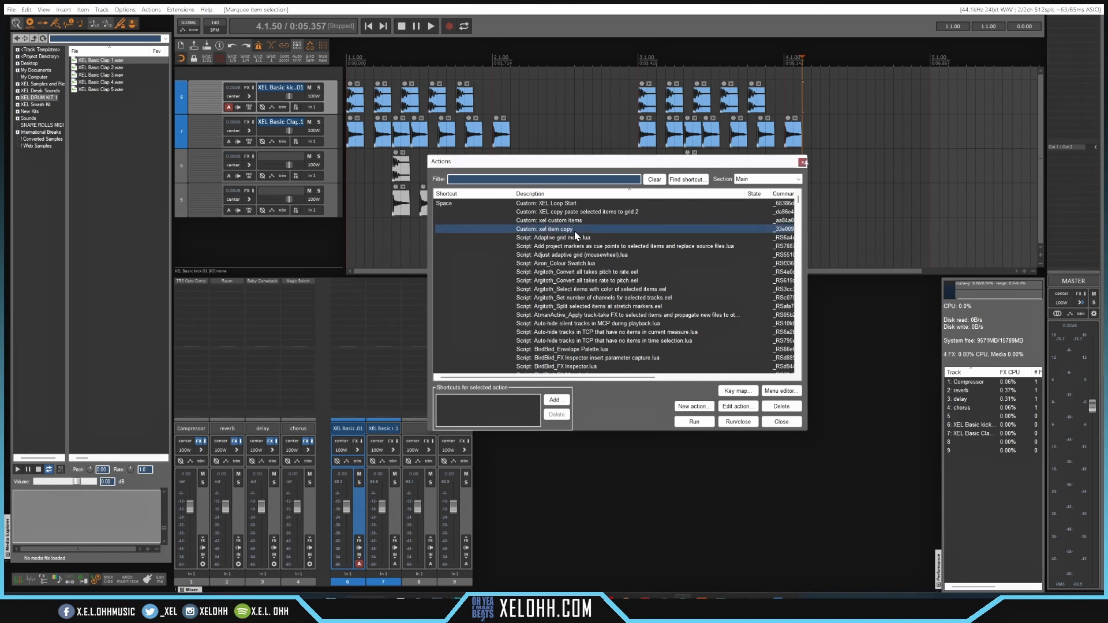
{"action": "mouse_move", "coordinate": [626, 234]}
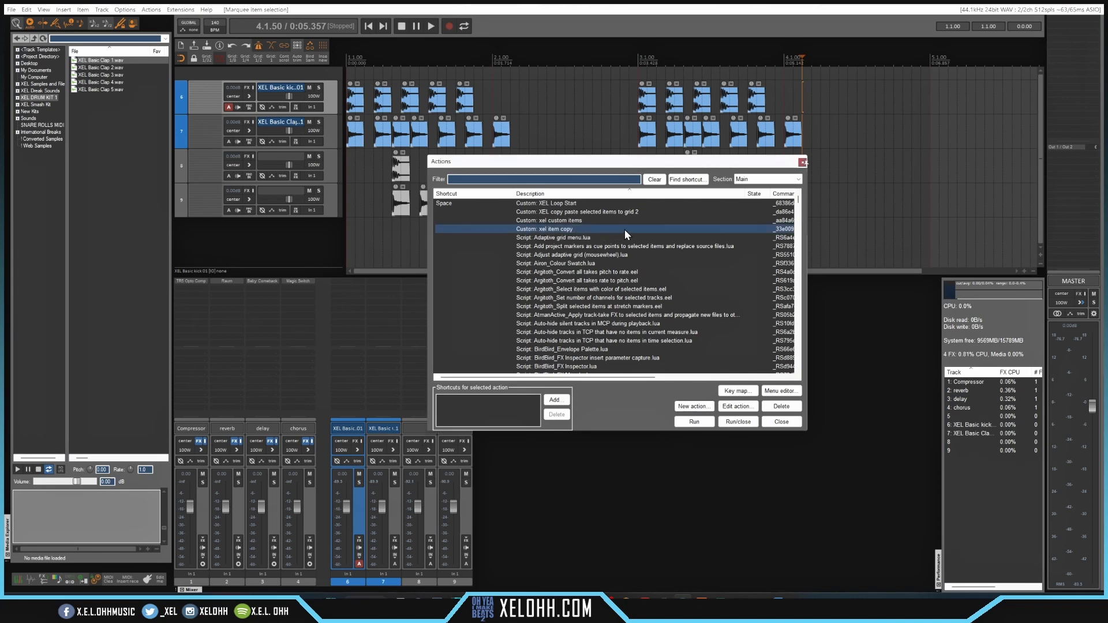
{"action": "mouse_move", "coordinate": [522, 237]}
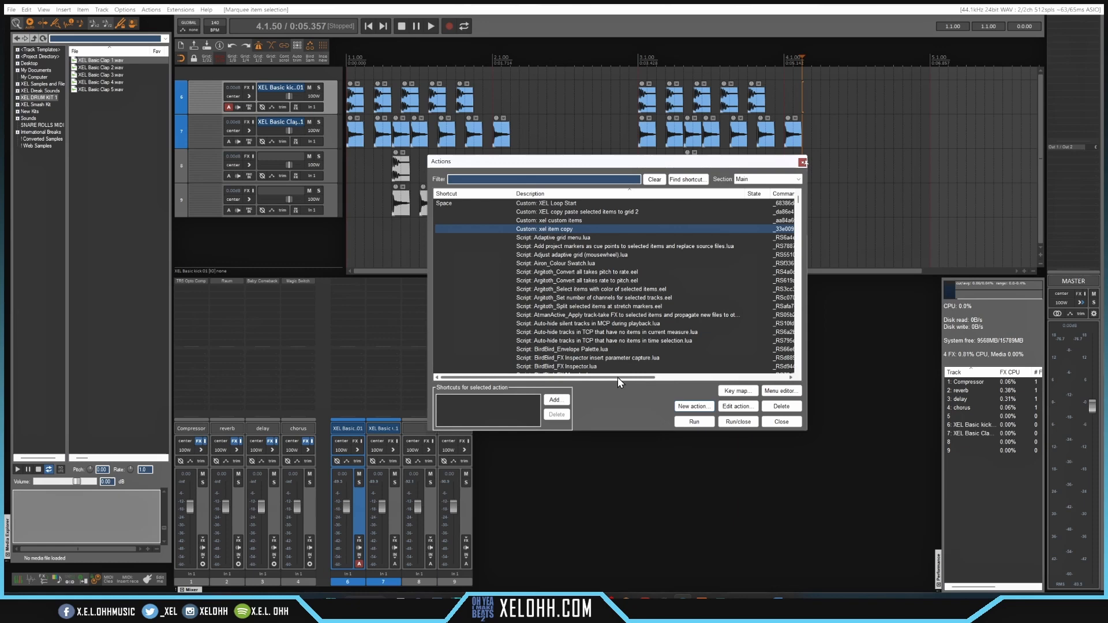
{"action": "mouse_move", "coordinate": [612, 421]}
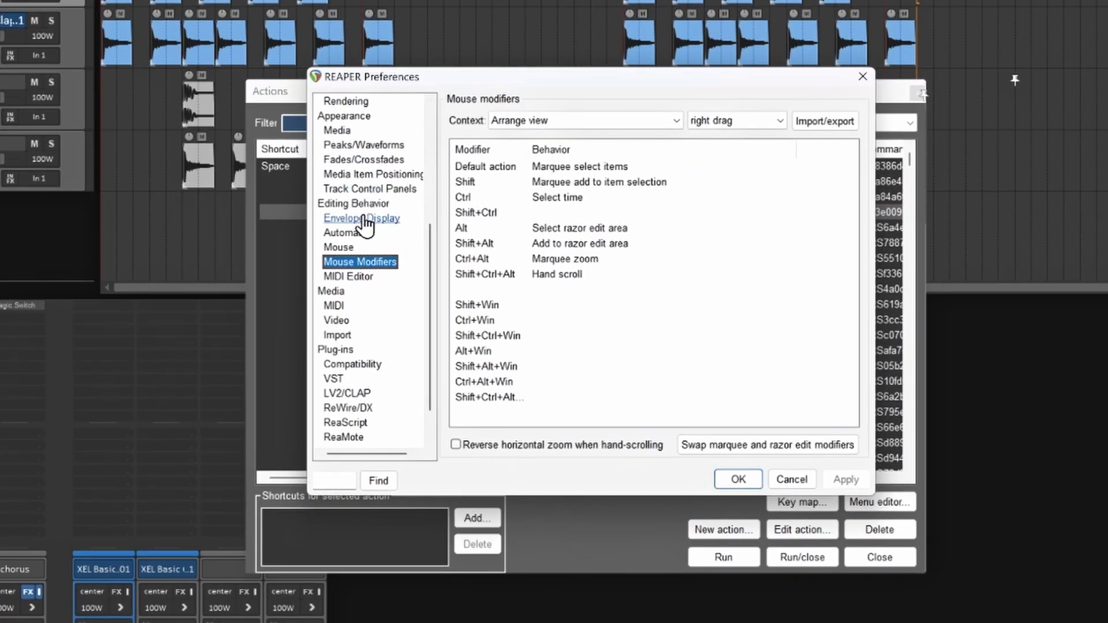
{"action": "mouse_move", "coordinate": [340, 270]}
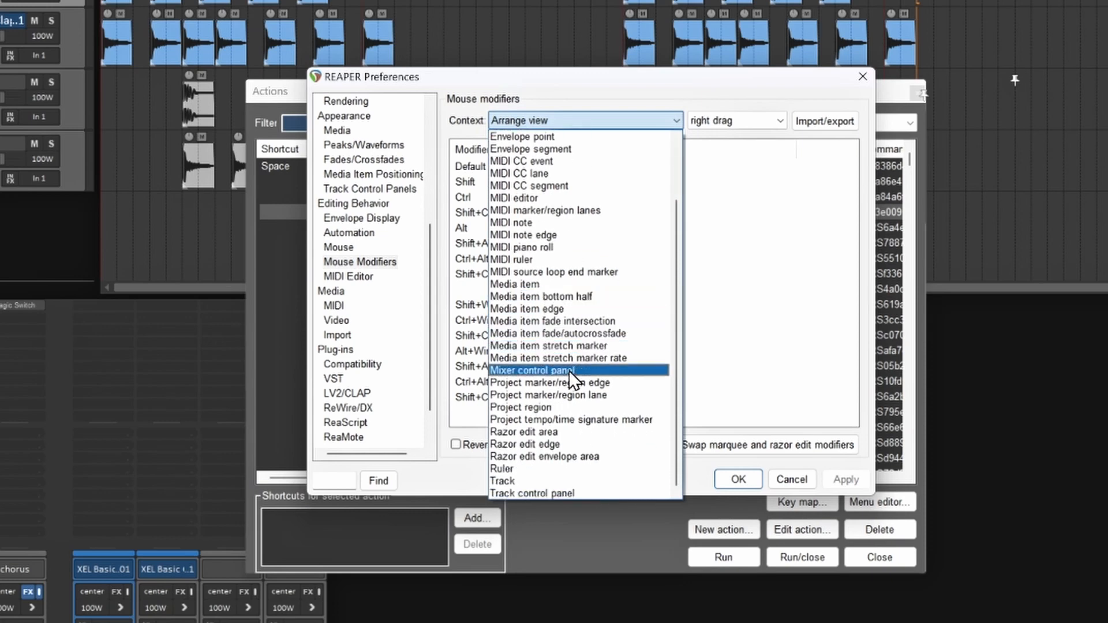
Step: Set Ctrl + left-click in the Track mouse-modifier context to Custom: xel item copy and apply
{"action": "left_click", "coordinate": [502, 480]}
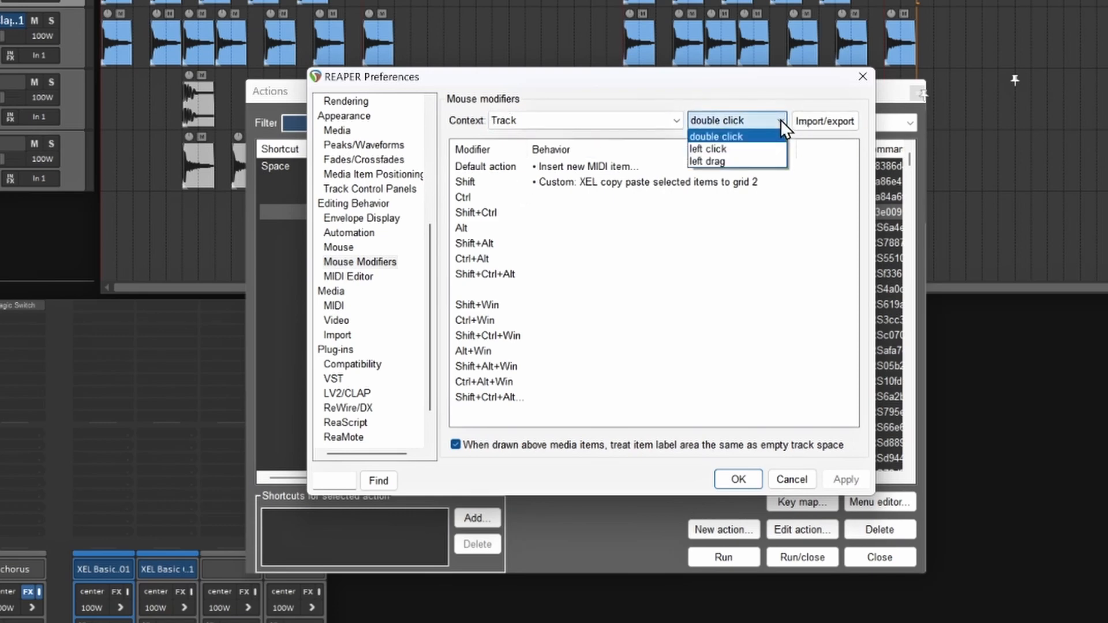
{"action": "mouse_move", "coordinate": [717, 149]}
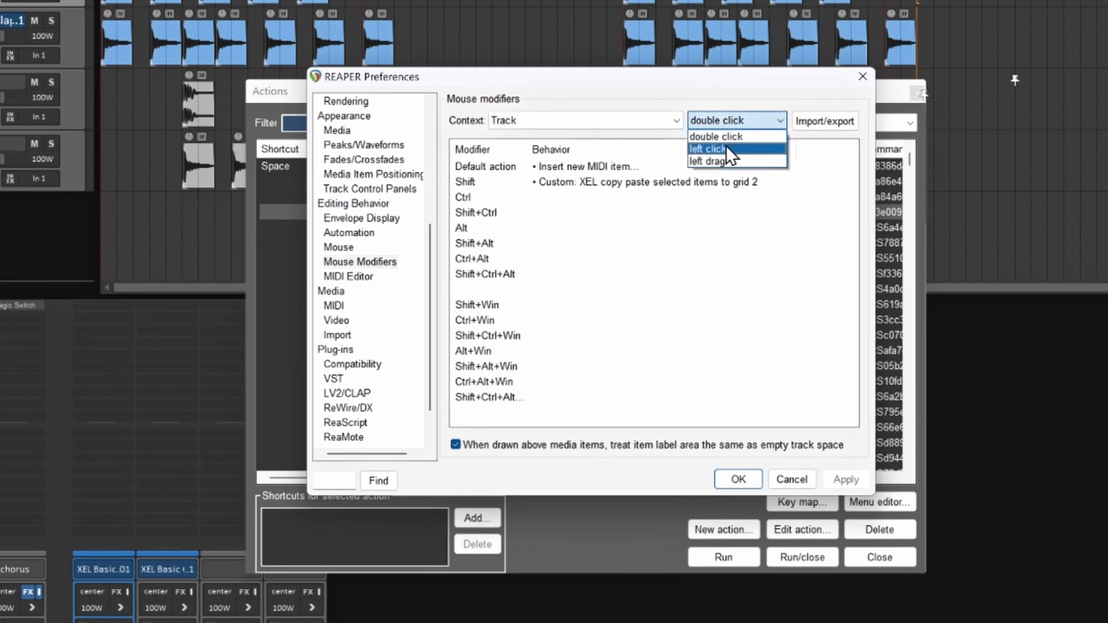
{"action": "left_click", "coordinate": [707, 149]}
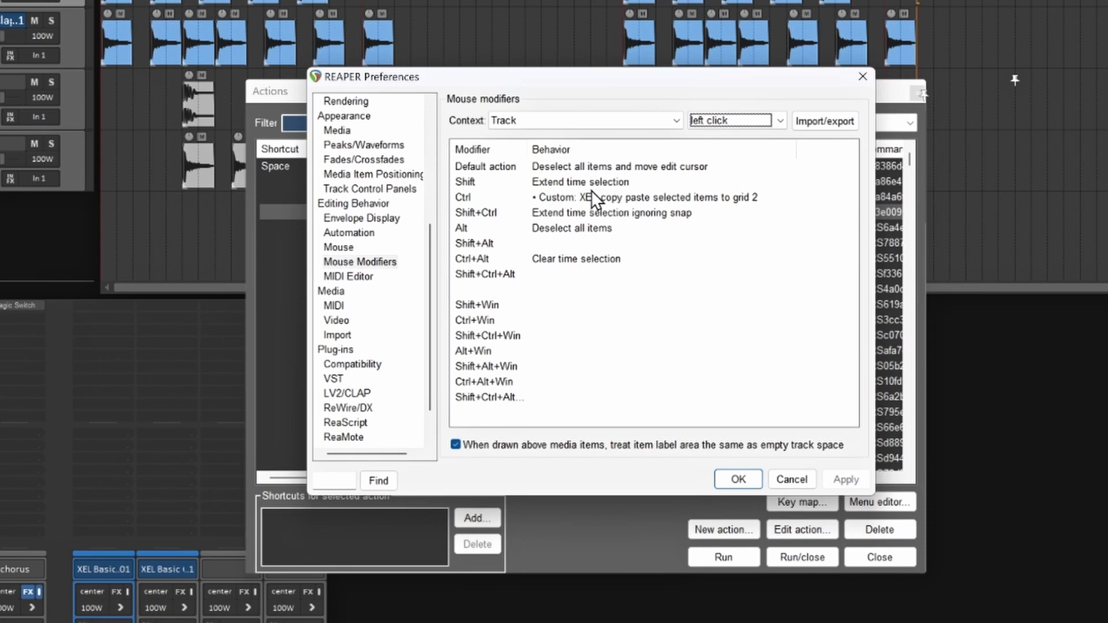
{"action": "left_click", "coordinate": [637, 198]}
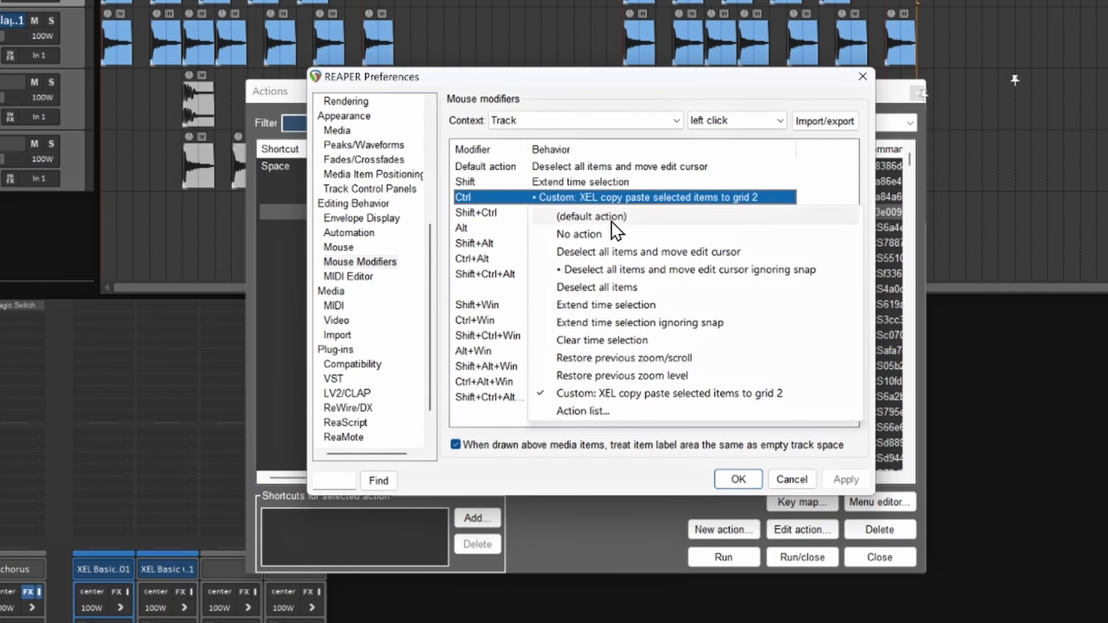
{"action": "mouse_move", "coordinate": [608, 281]}
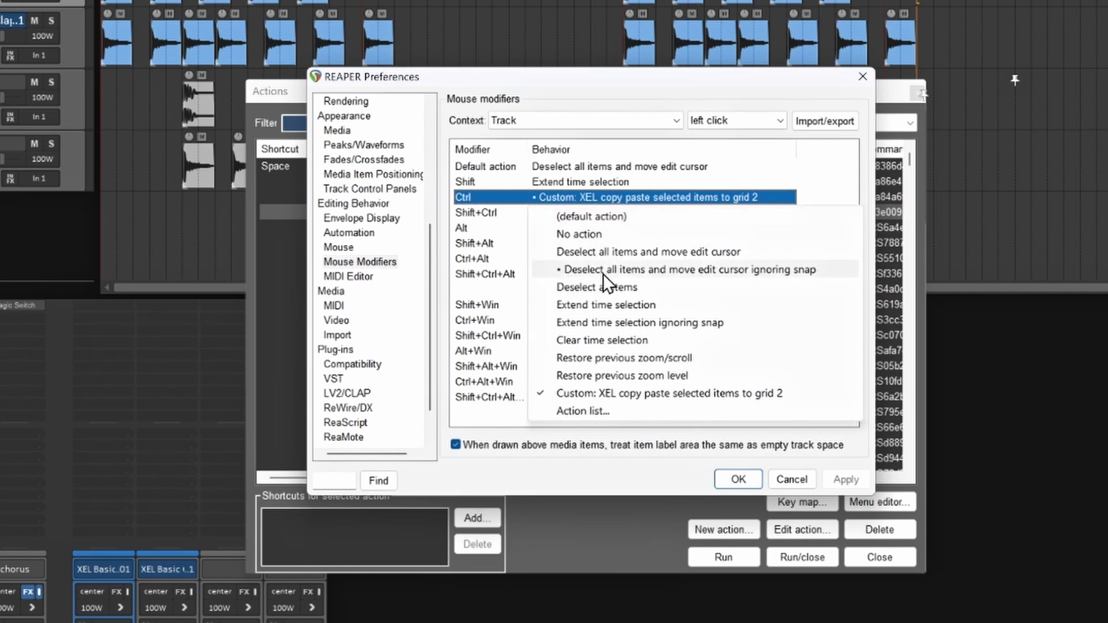
{"action": "mouse_move", "coordinate": [714, 287]}
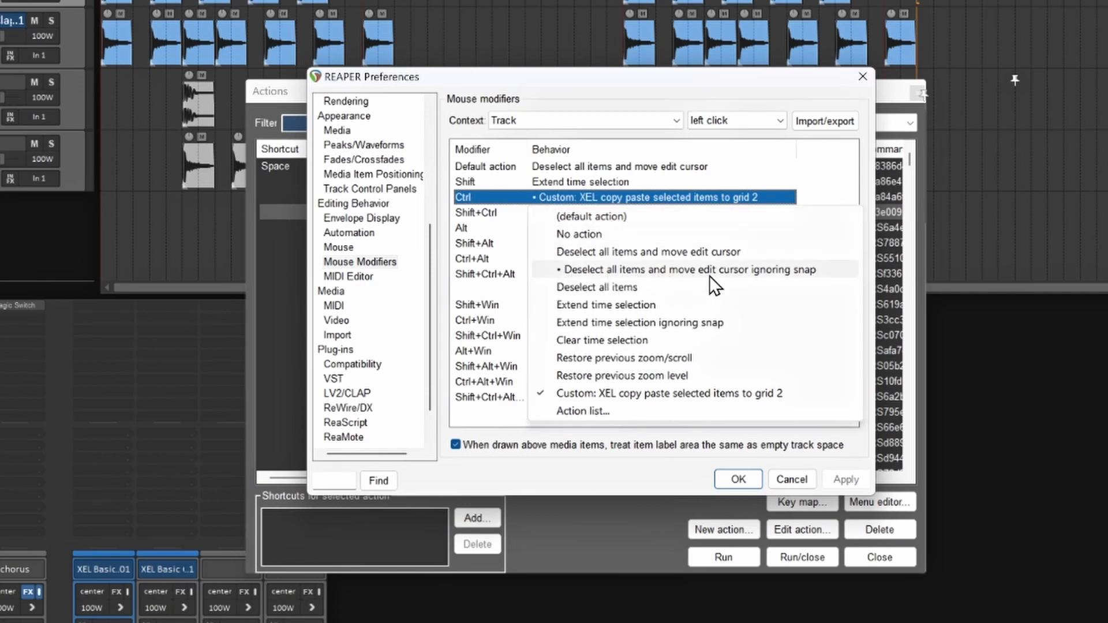
{"action": "mouse_move", "coordinate": [621, 278]}
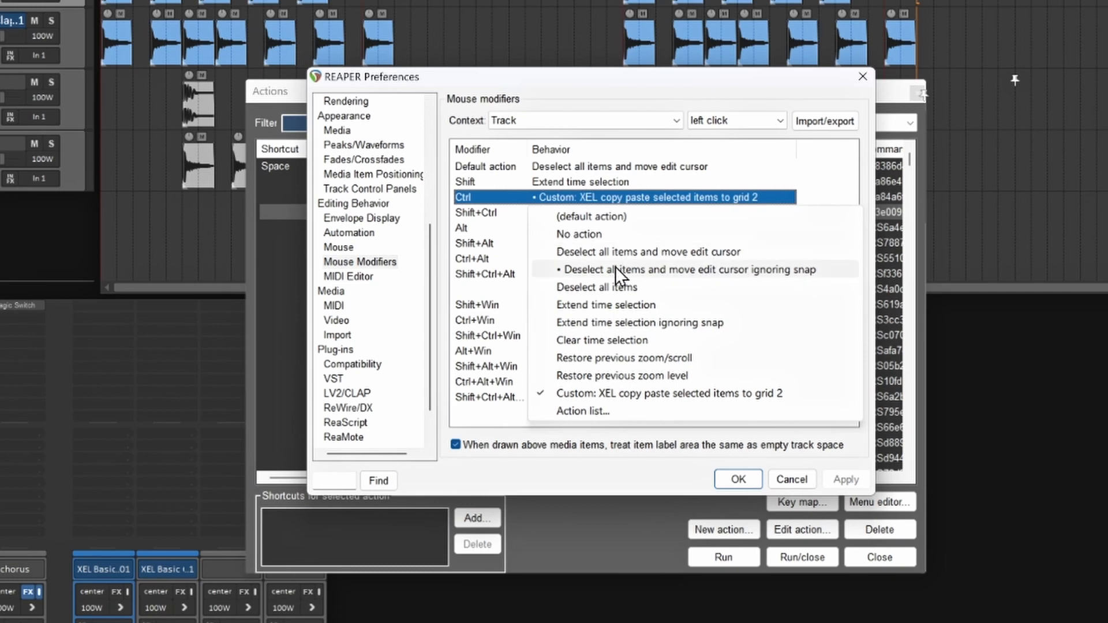
{"action": "mouse_move", "coordinate": [622, 290]}
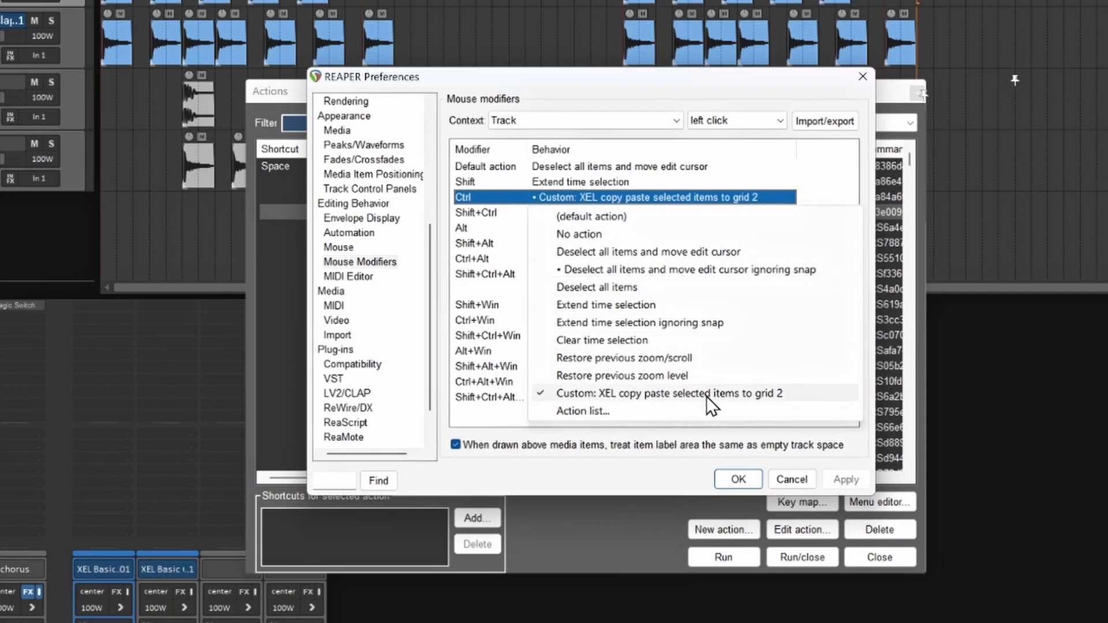
{"action": "mouse_move", "coordinate": [618, 379]}
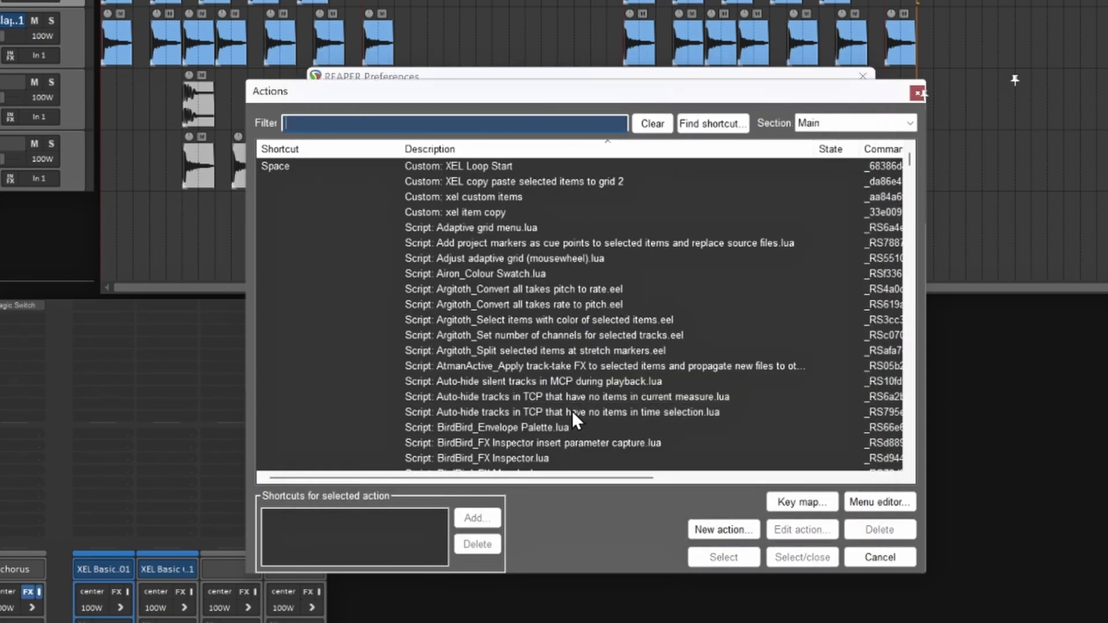
{"action": "left_click", "coordinate": [455, 212]}
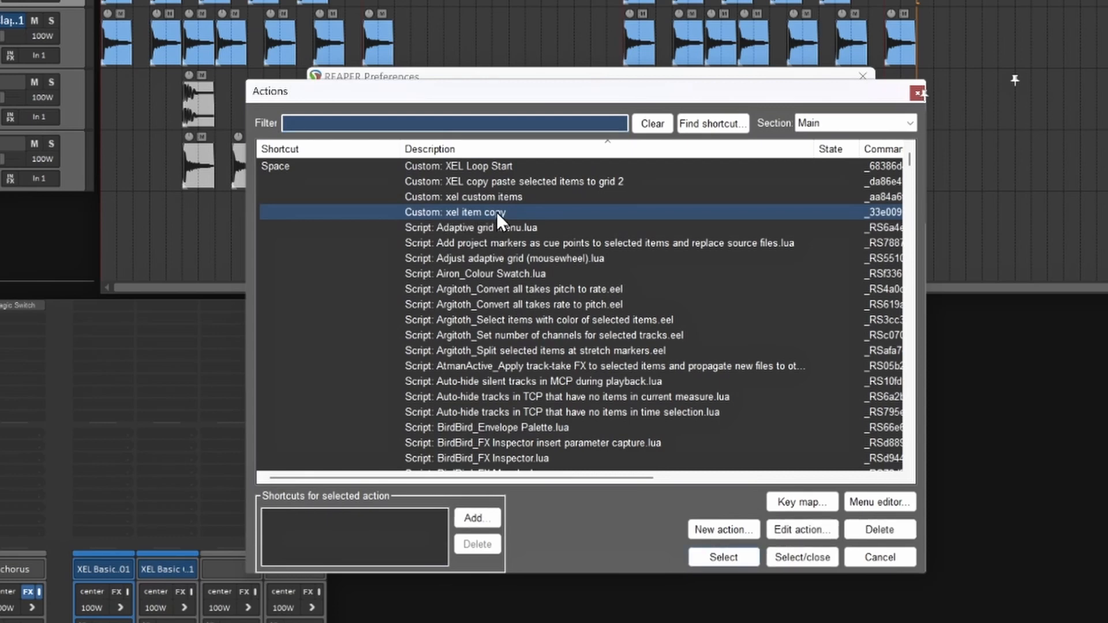
{"action": "mouse_move", "coordinate": [709, 500]}
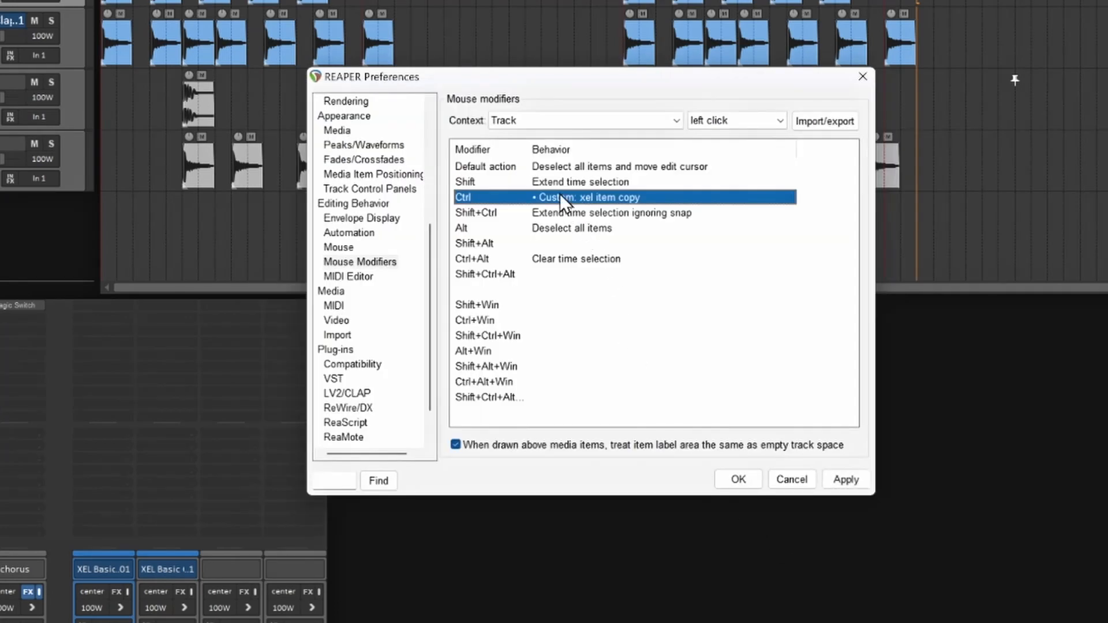
{"action": "left_click", "coordinate": [846, 479]}
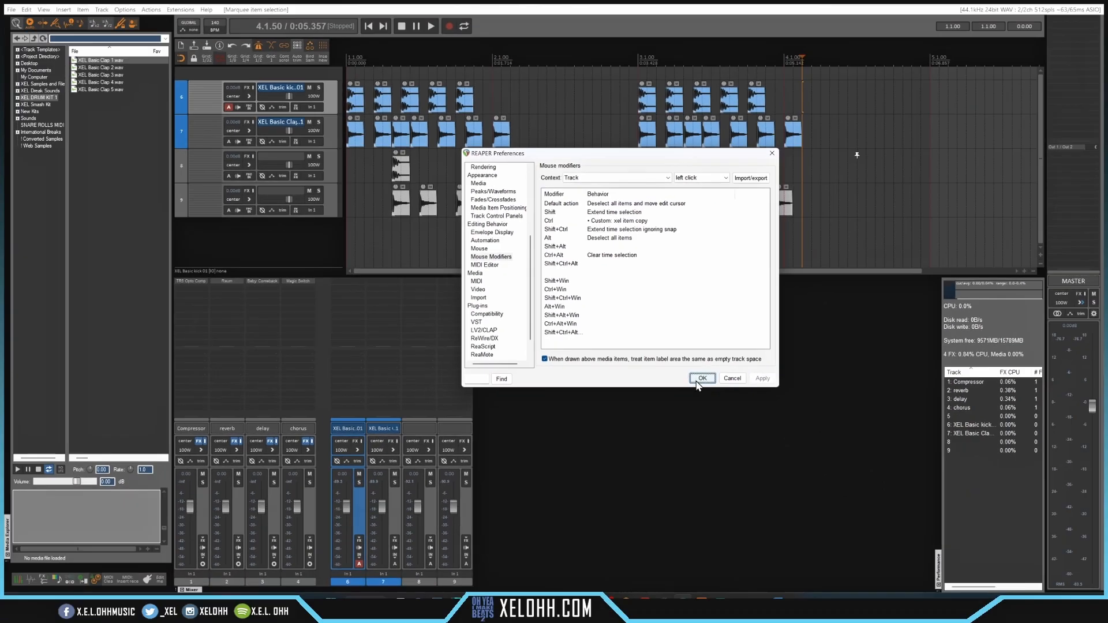
Step: Close Preferences with OK and switch to the project holding the sister_scary sample
{"action": "left_click", "coordinate": [703, 378]}
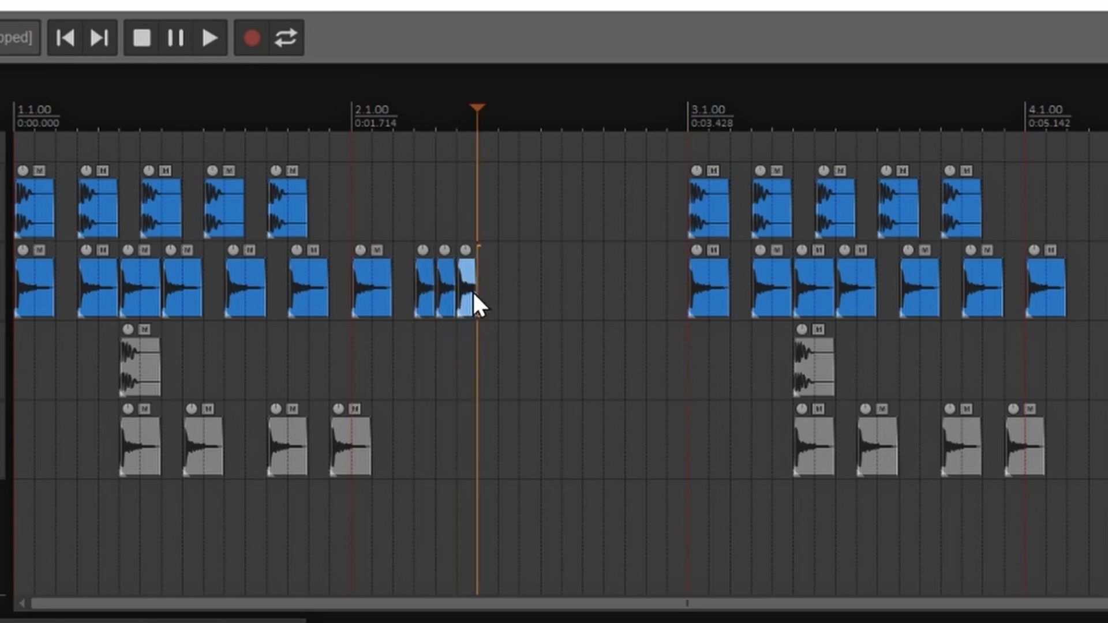
{"action": "mouse_move", "coordinate": [498, 285]}
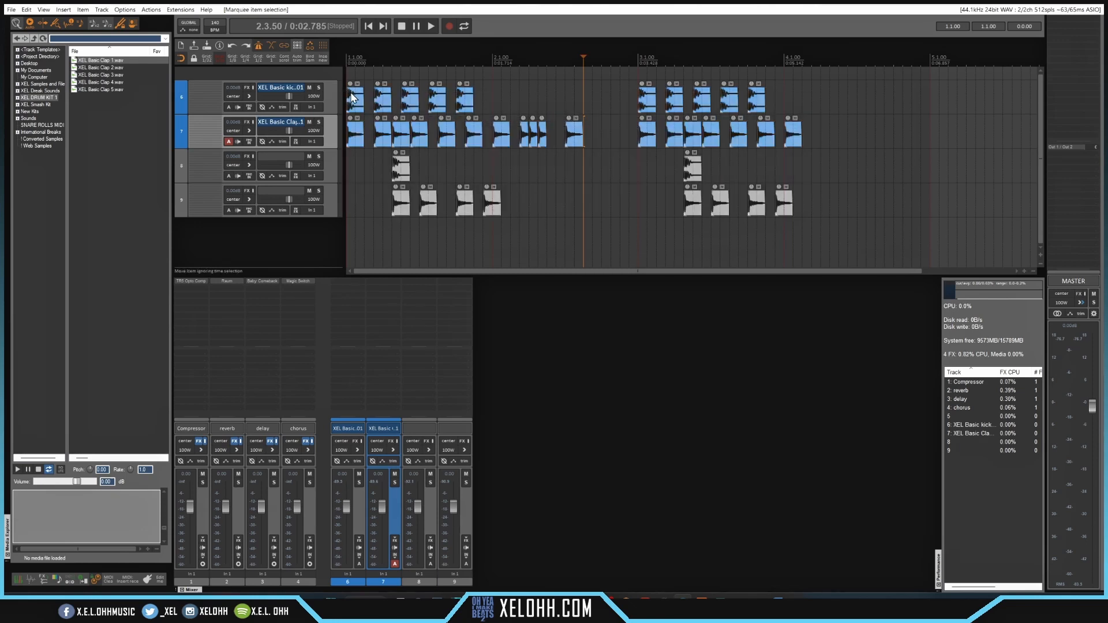
{"action": "key", "text": "Delete"}
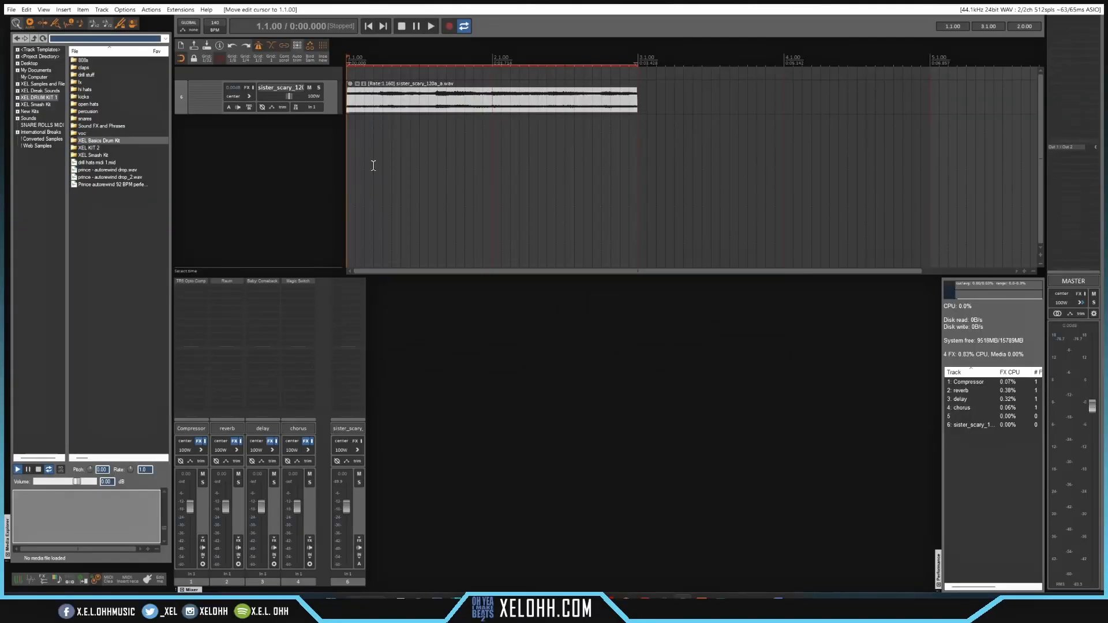
Step: Open the drum kit sample folders in the Media Explorer to find hi-hat, snare and kick
{"action": "left_click", "coordinate": [433, 26]}
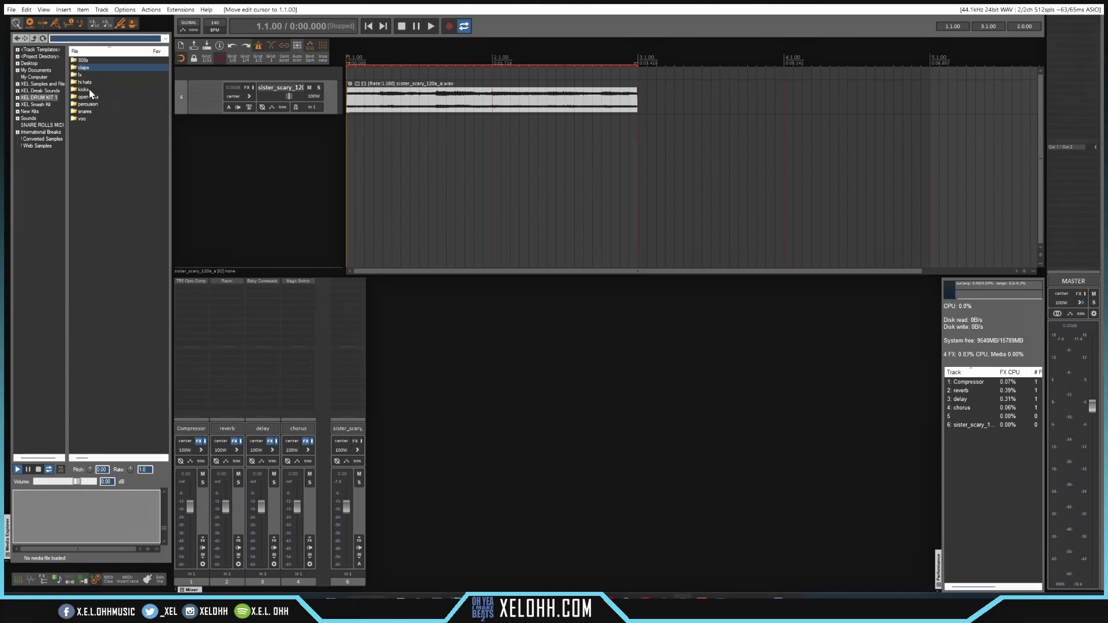
{"action": "left_click", "coordinate": [85, 82]}
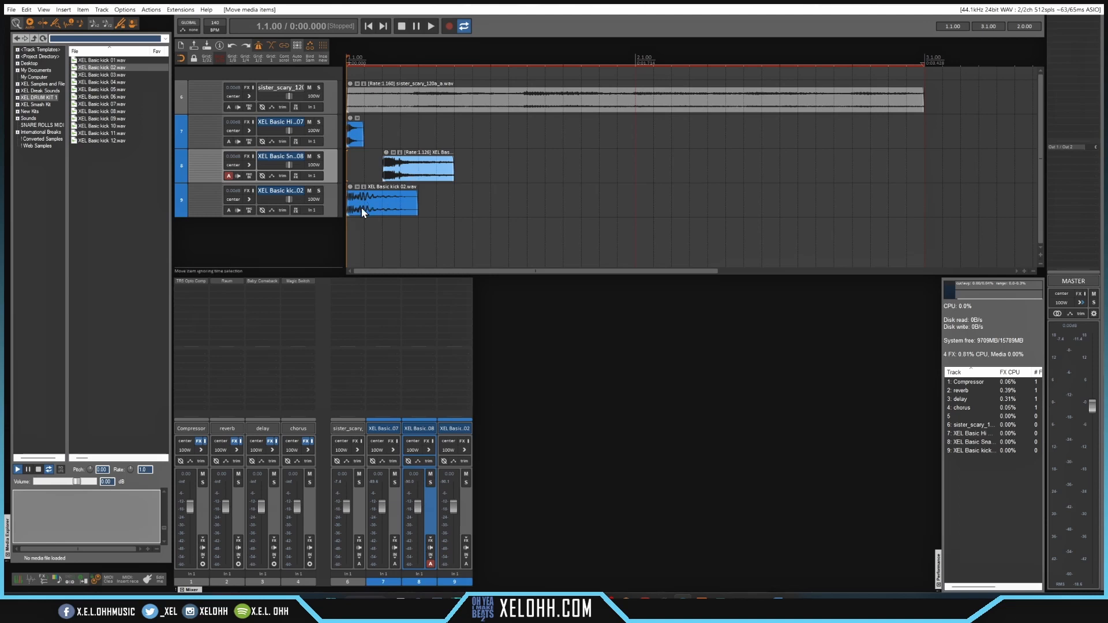
Step: Select the kick item, then the hi-hat item ready for copying along the grid
{"action": "left_click", "coordinate": [433, 26]}
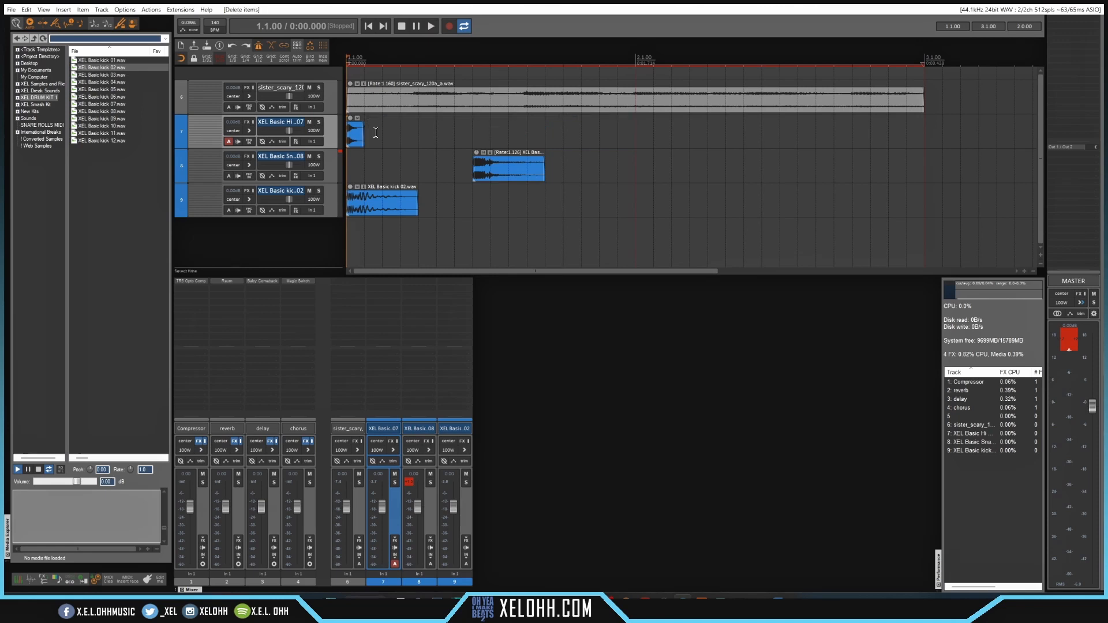
{"action": "left_click", "coordinate": [356, 131]}
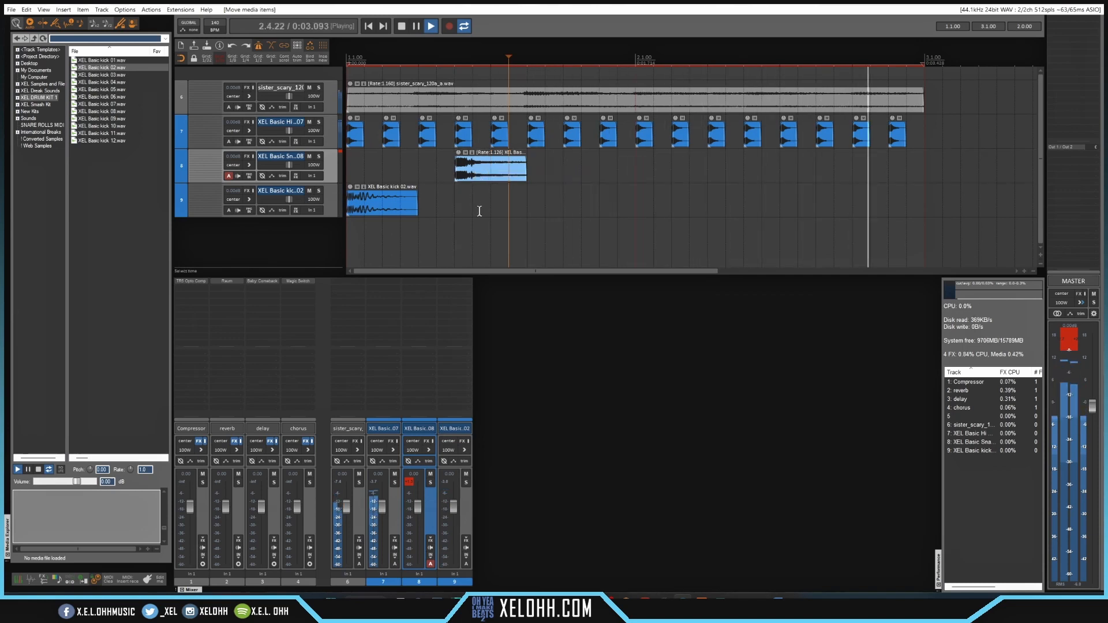
Step: Place snare hits and kick copies in the first bars, then paste the drum items further along
{"action": "left_click_drag", "start_coordinate": [487, 166], "coordinate": [551, 164]}
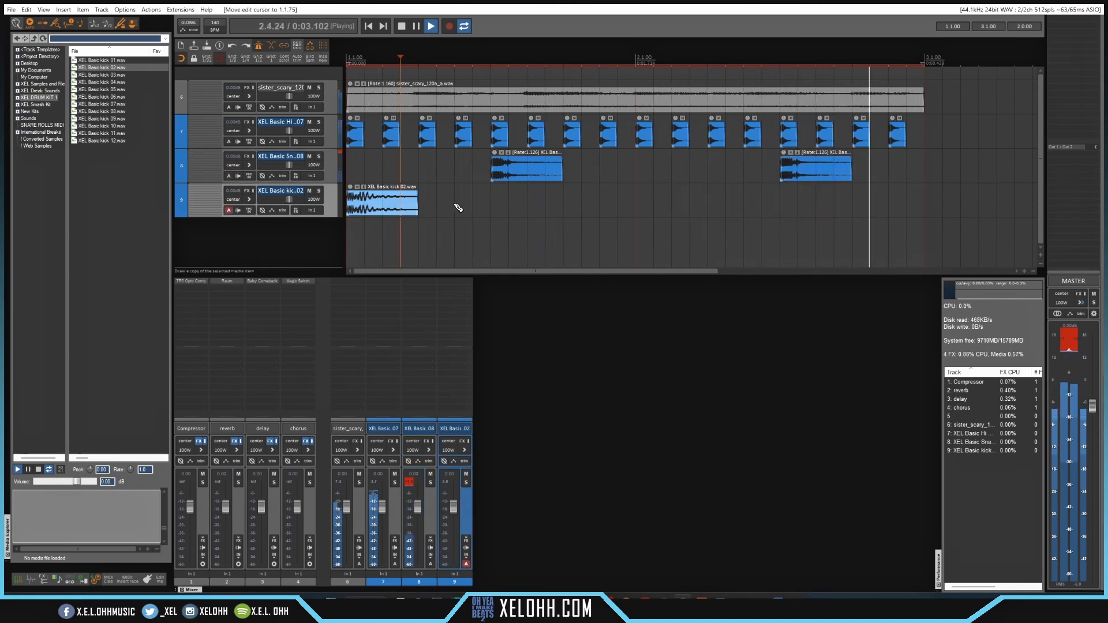
{"action": "left_click_drag", "start_coordinate": [381, 203], "coordinate": [487, 204]}
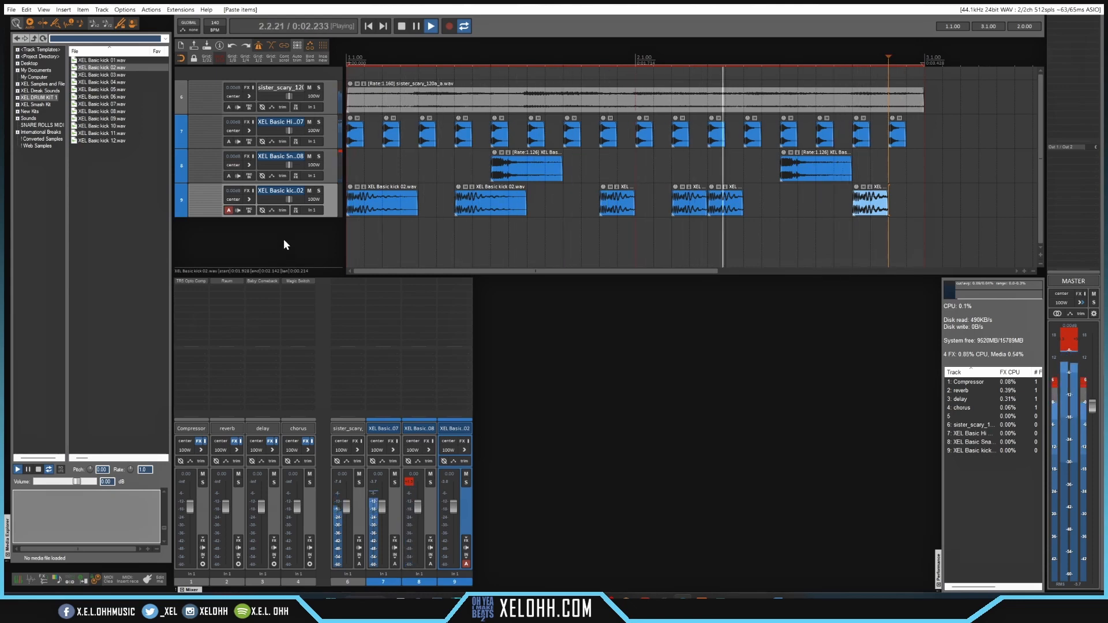
{"action": "left_click", "coordinate": [412, 27]}
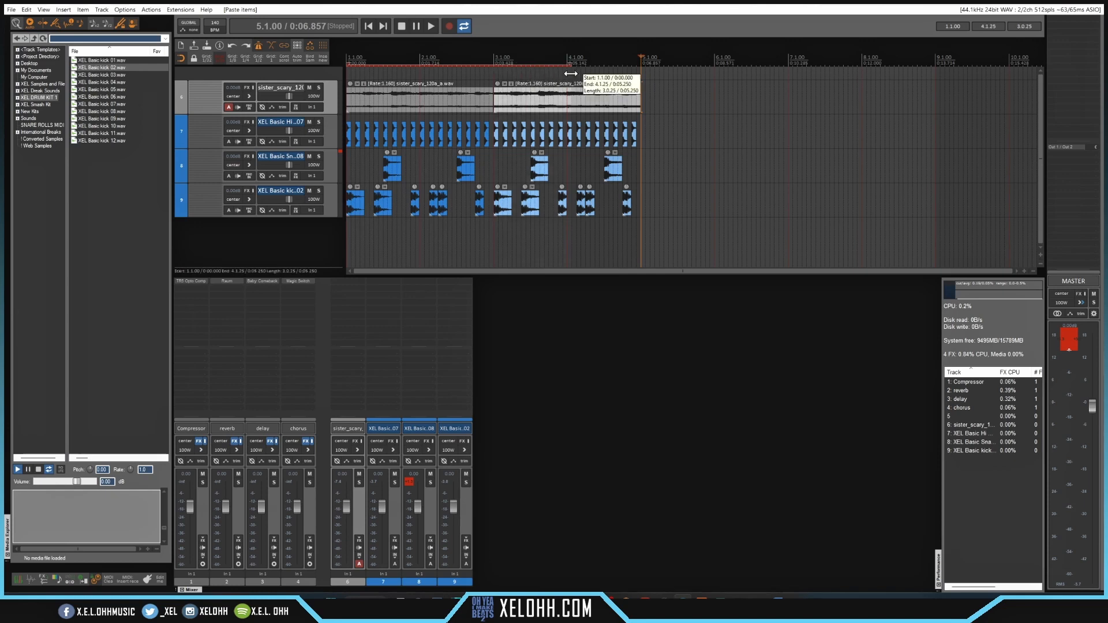
Step: Trim the second sister_scary sample copy and select it
{"action": "left_click_drag", "start_coordinate": [572, 74], "coordinate": [639, 79]}
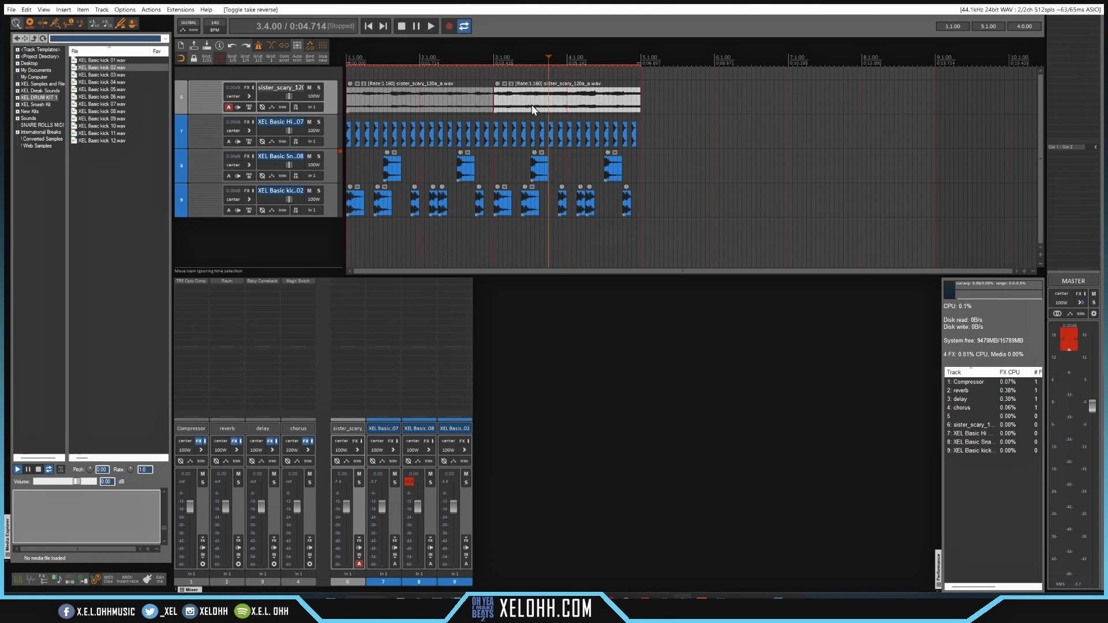
{"action": "mouse_move", "coordinate": [558, 114]}
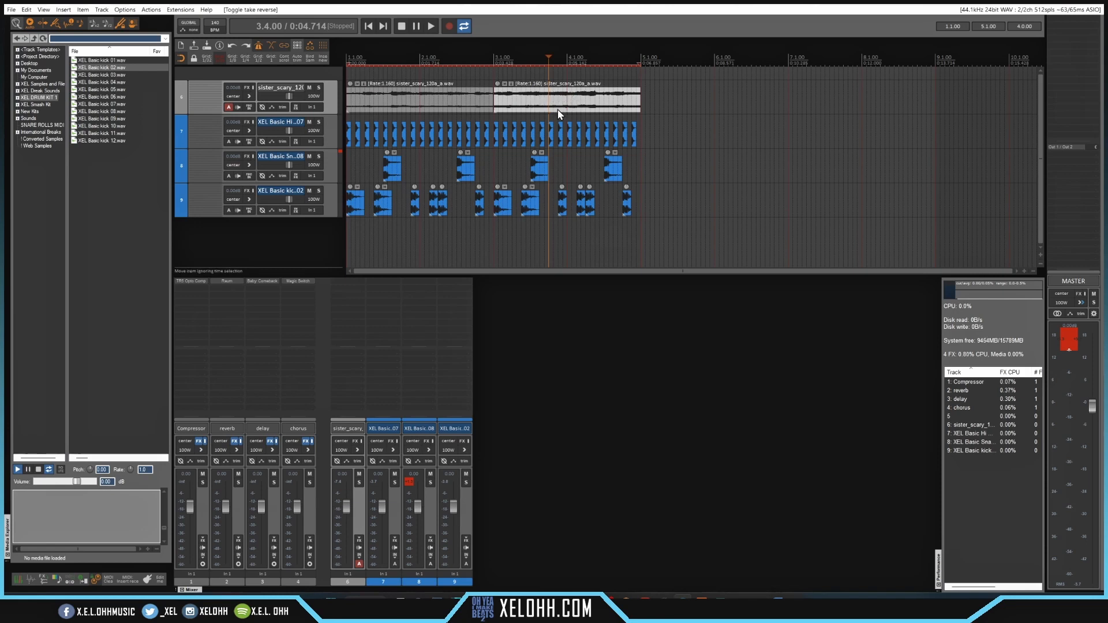
{"action": "left_click", "coordinate": [434, 27]}
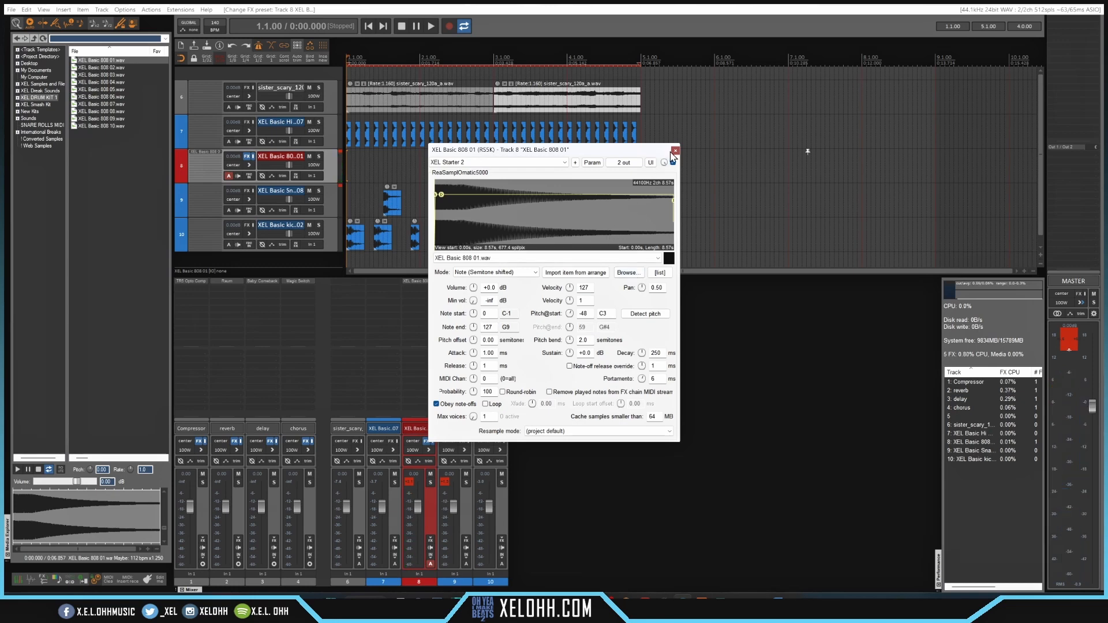
Step: Close the XEL Basic 808 01 ReaSamplOmatic5000 window
{"action": "left_click", "coordinate": [675, 150]}
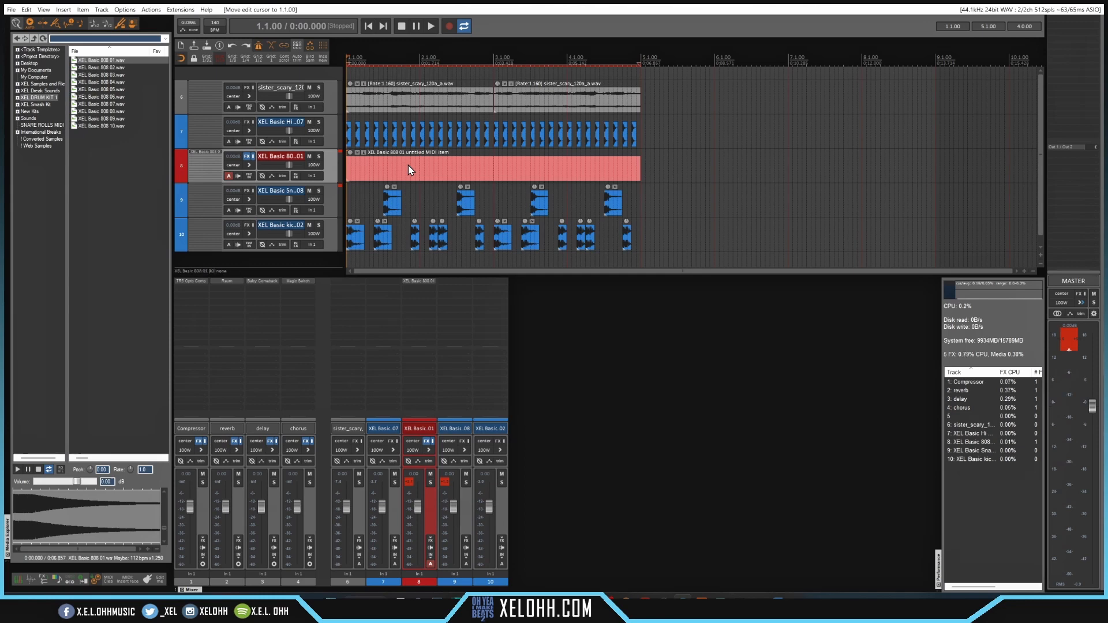
Step: Record the 808 line from the MIDI keyboard into the MIDI item, then stop
{"action": "left_click", "coordinate": [434, 27]}
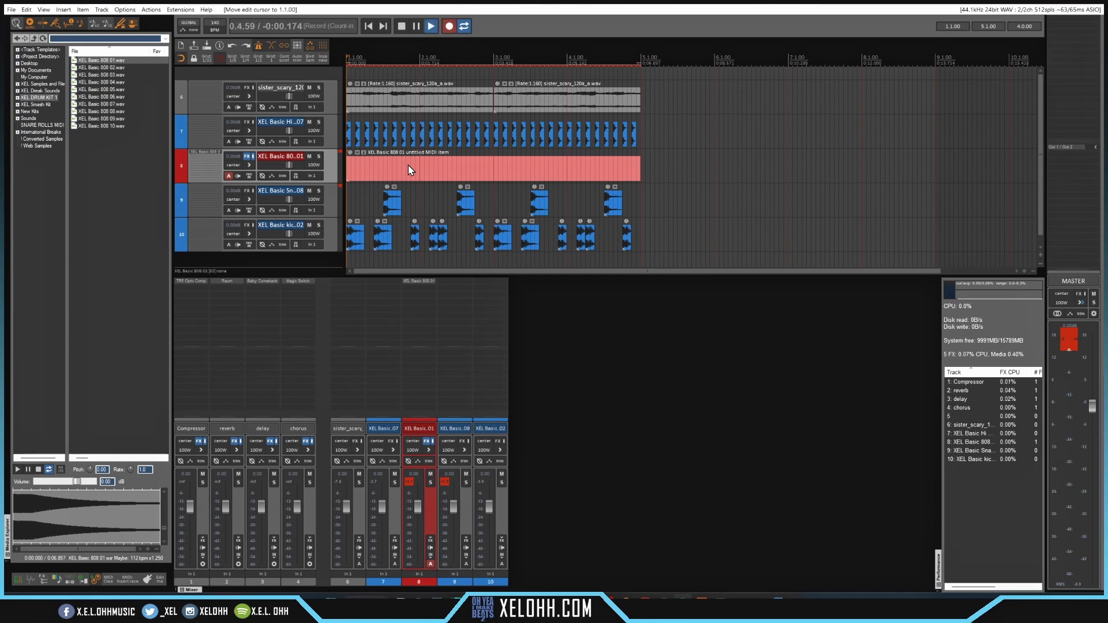
{"action": "left_click", "coordinate": [451, 26]}
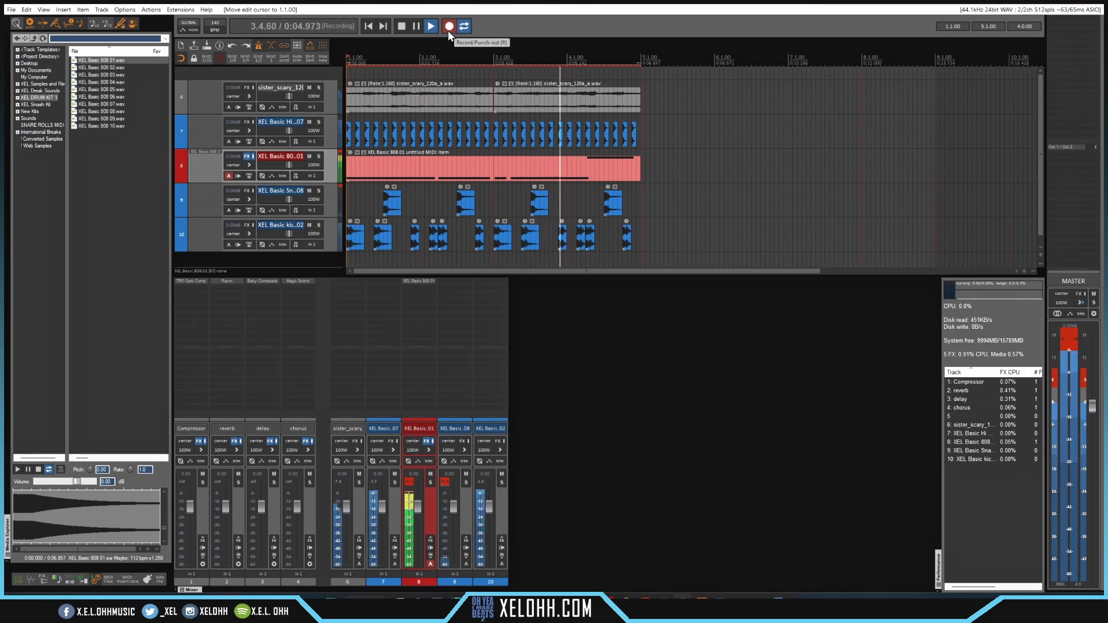
{"action": "left_click", "coordinate": [447, 26]}
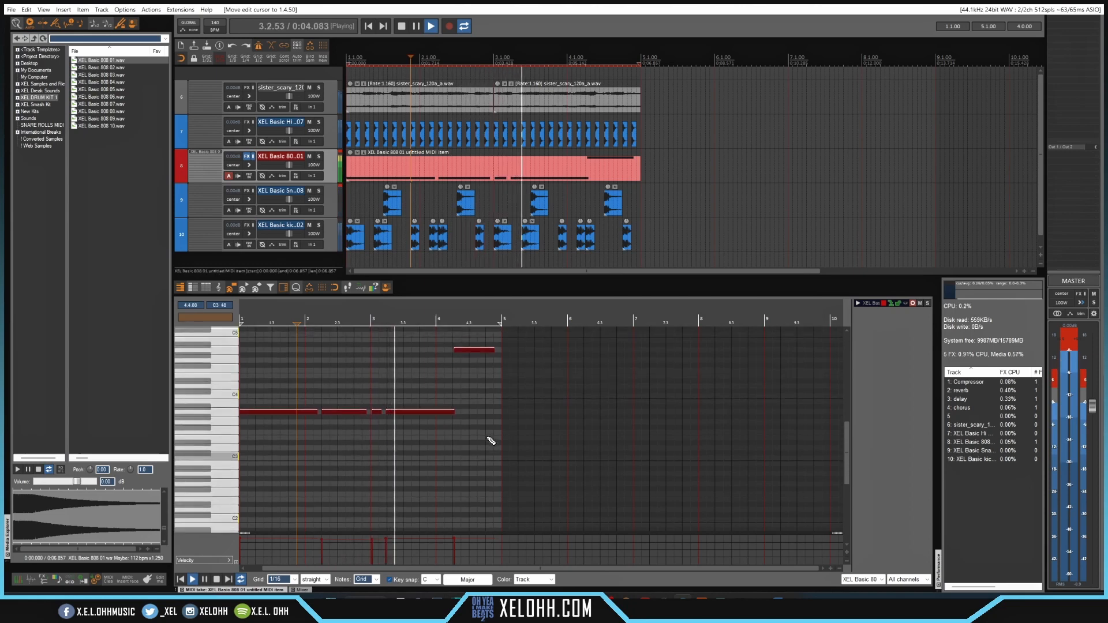
Step: Stop playback, add a note to the 808 line, and play the beat from the start
{"action": "left_click", "coordinate": [415, 26]}
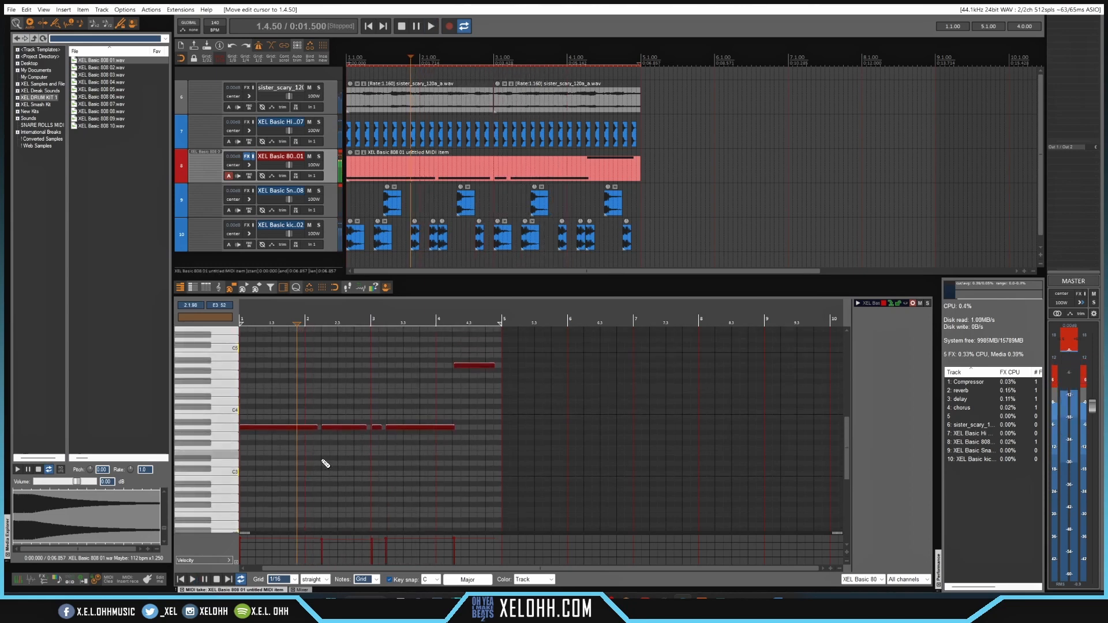
{"action": "left_click", "coordinate": [434, 25]}
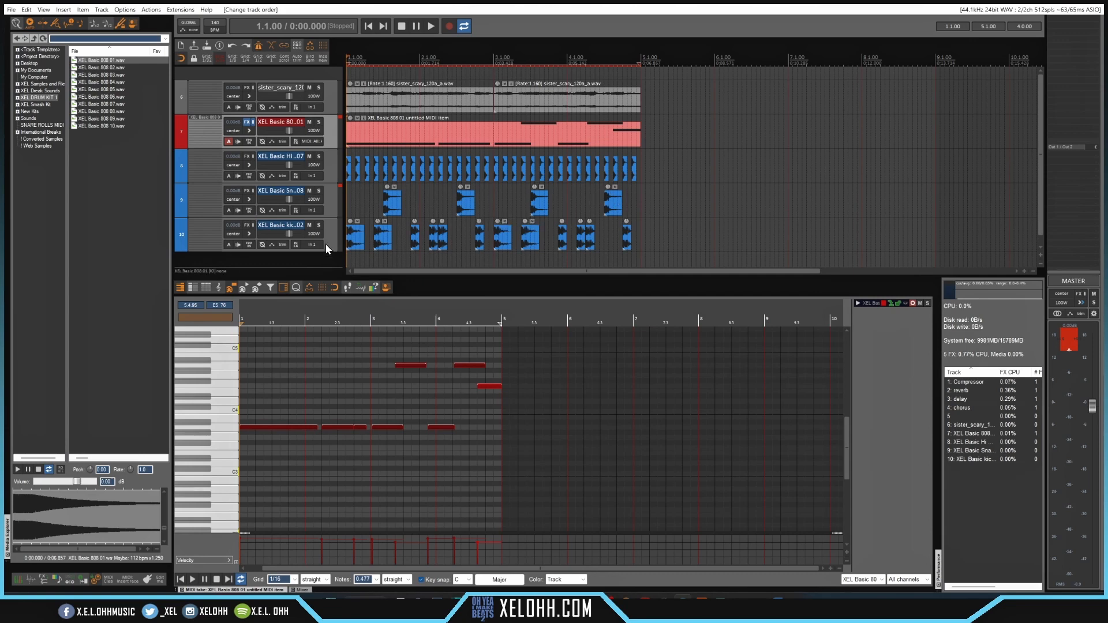
{"action": "left_click", "coordinate": [433, 27]}
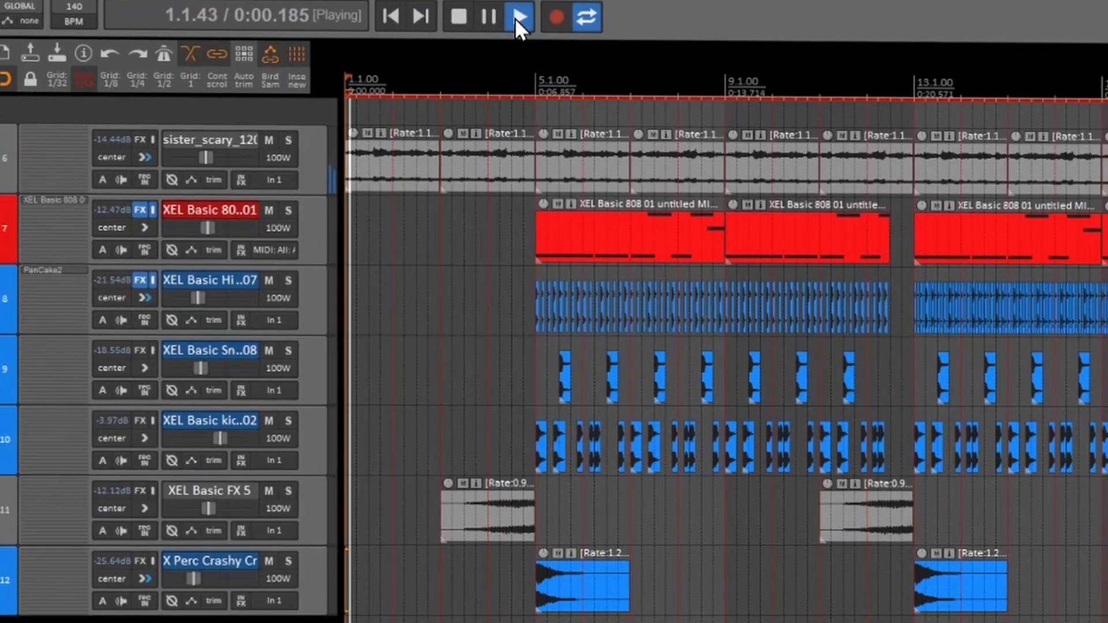